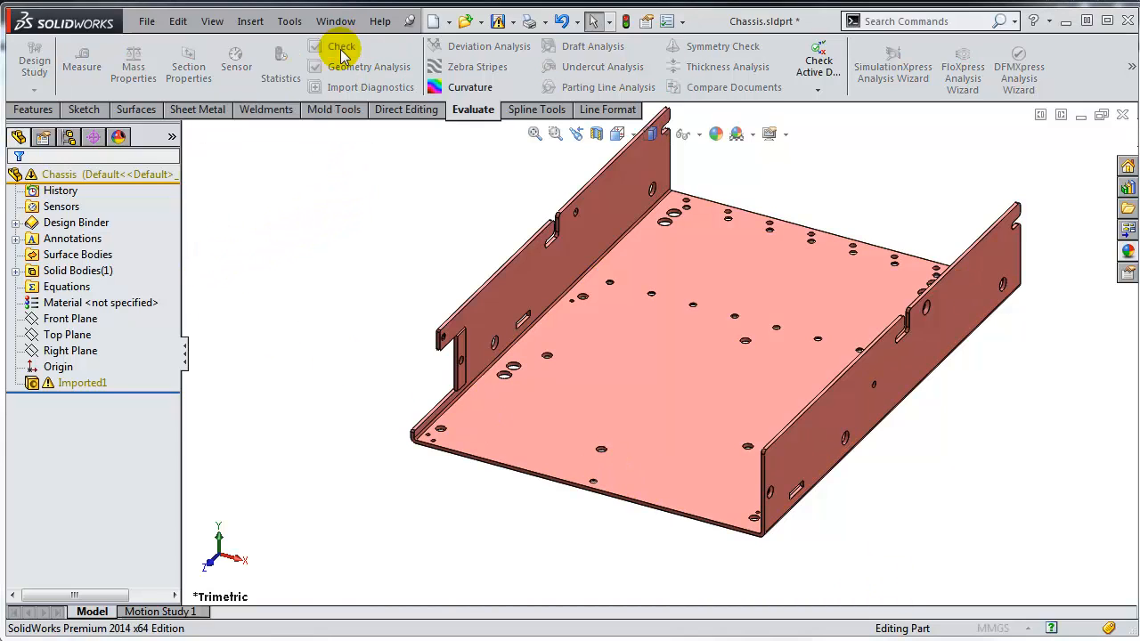
# Run Evaluate > Check on the imported chassis, reporting six face-face inconsistencies
pyautogui.click(342, 47)
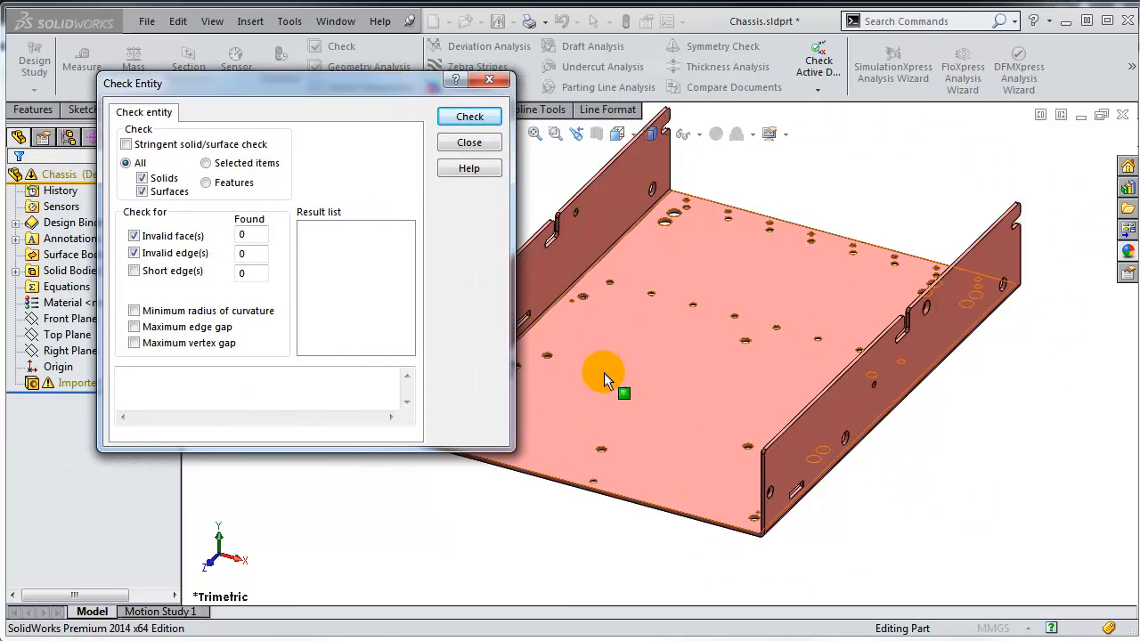
pyautogui.moveTo(410, 285)
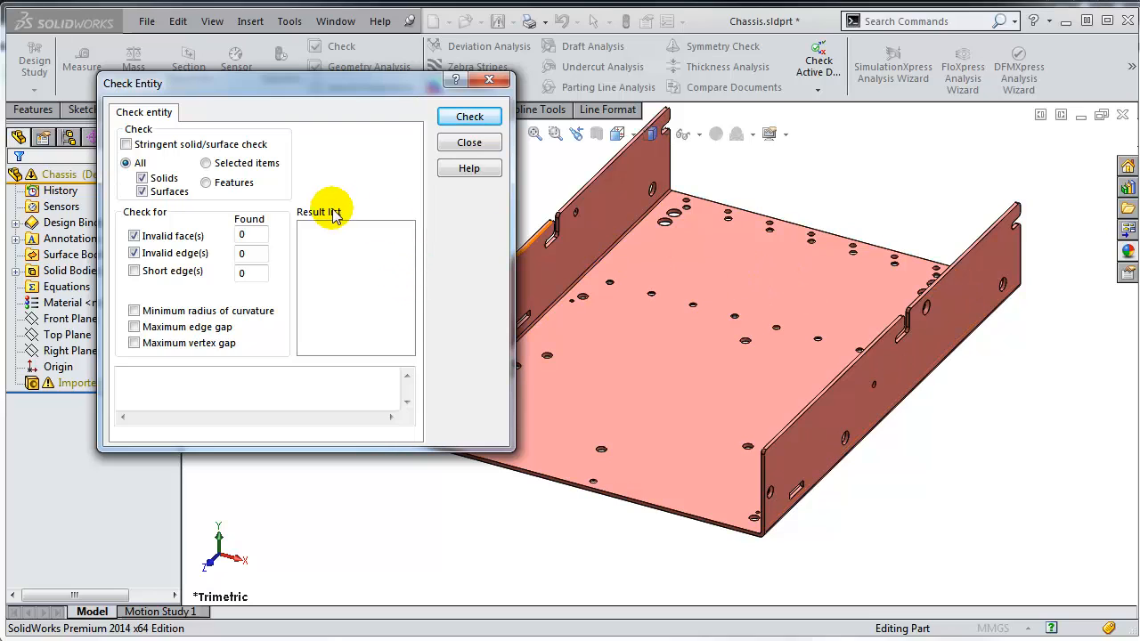
pyautogui.click(470, 117)
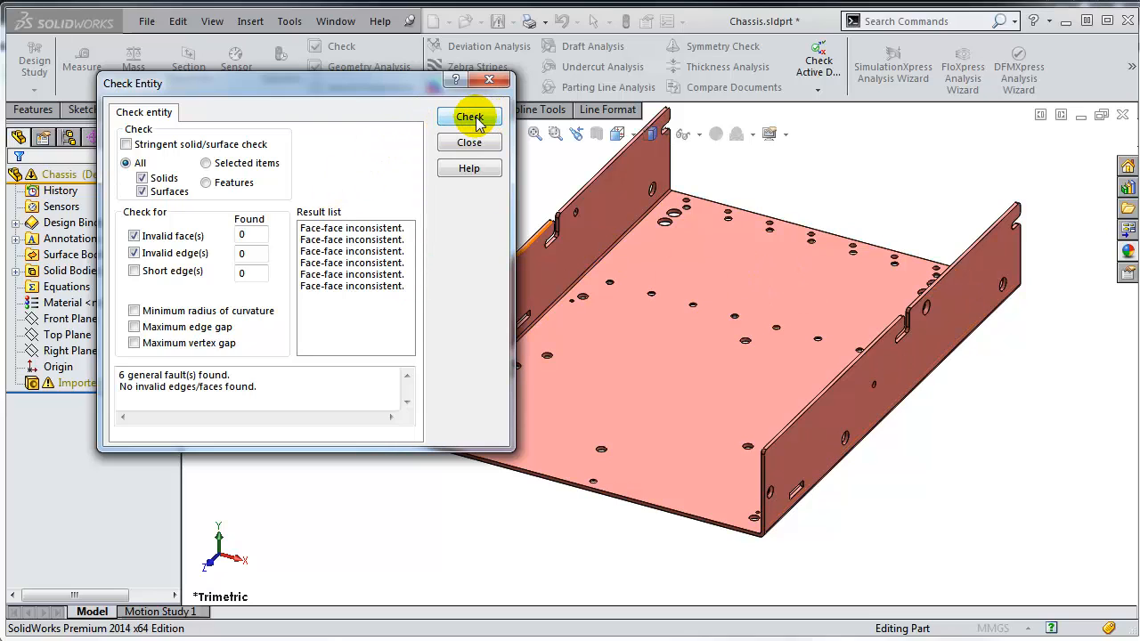
pyautogui.moveTo(337, 100)
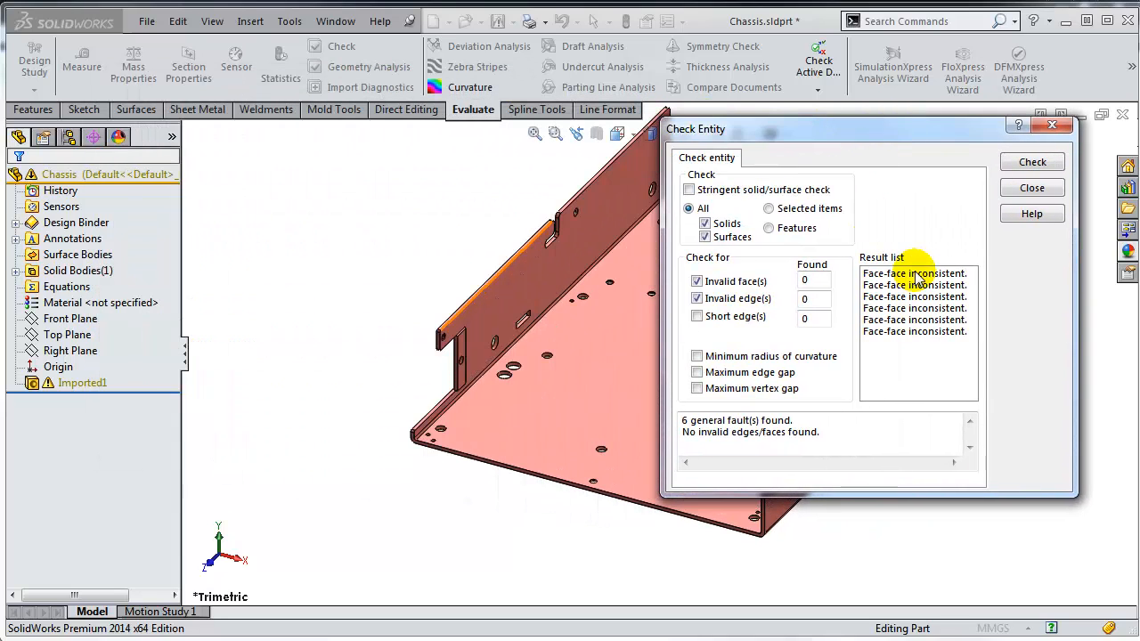
# Locate the first three face-face inconsistencies on the chassis tab from the Result list
pyautogui.click(916, 275)
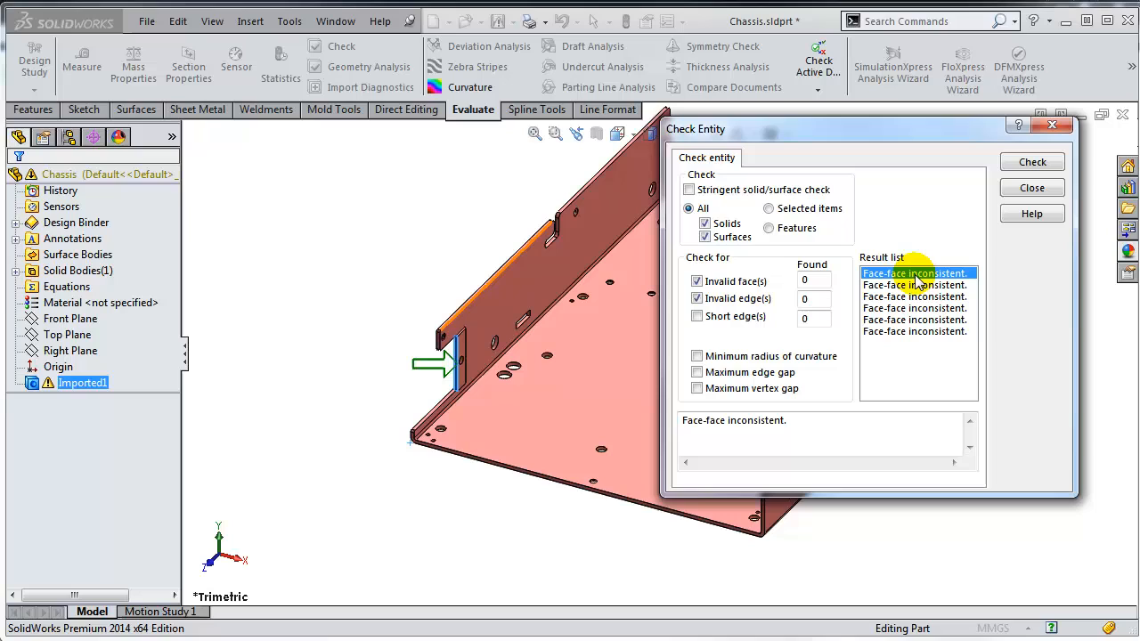
pyautogui.click(916, 285)
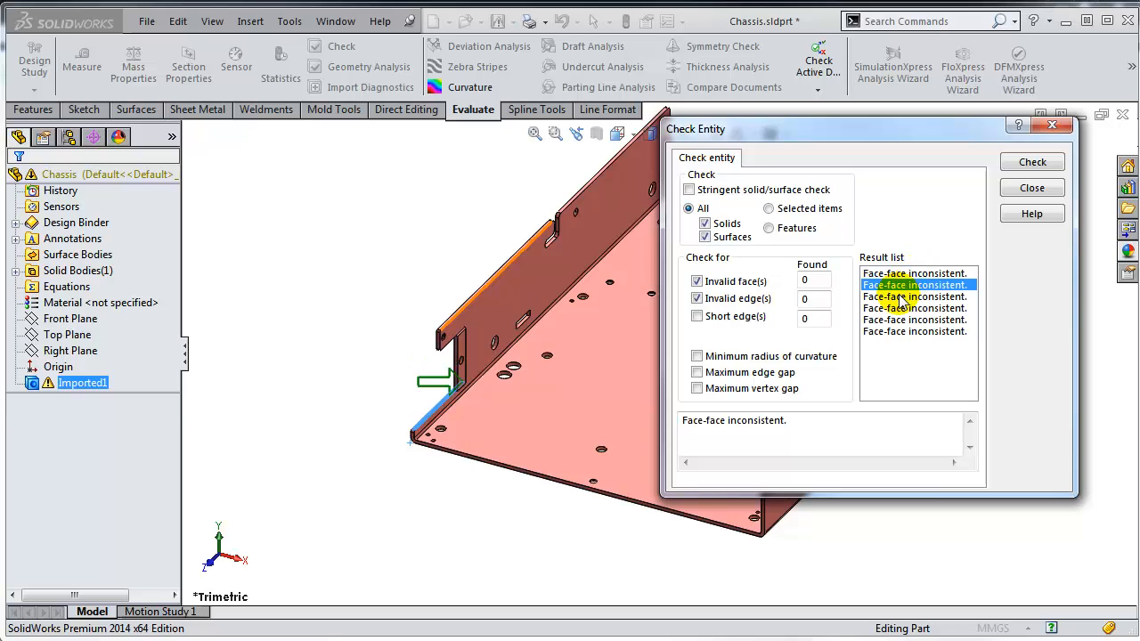
pyautogui.click(916, 296)
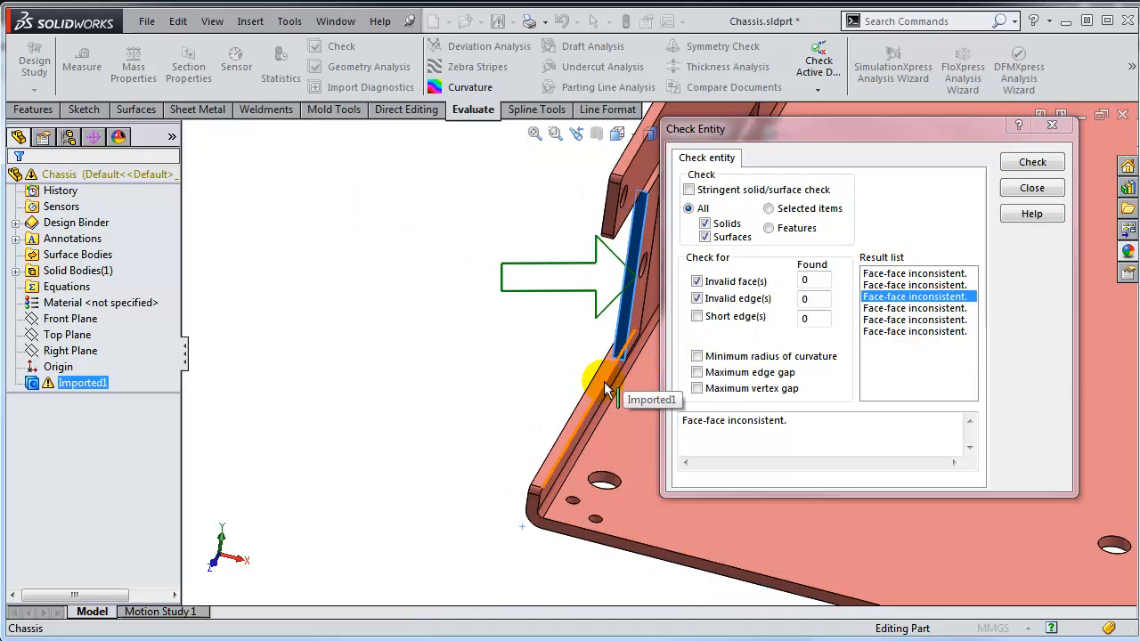
pyautogui.click(915, 274)
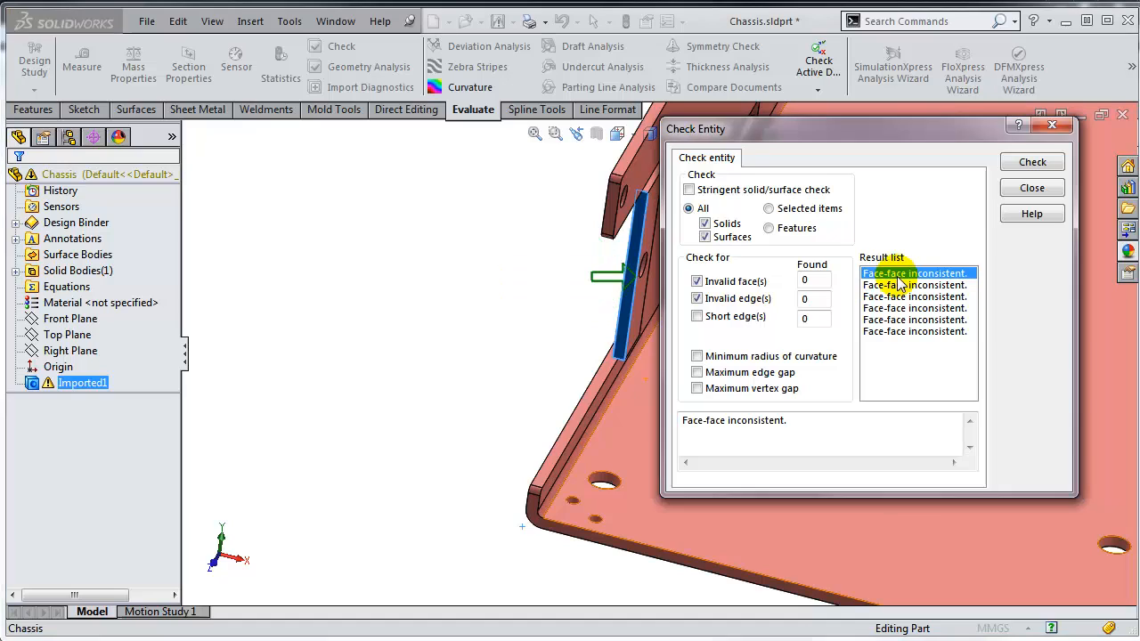
pyautogui.click(914, 285)
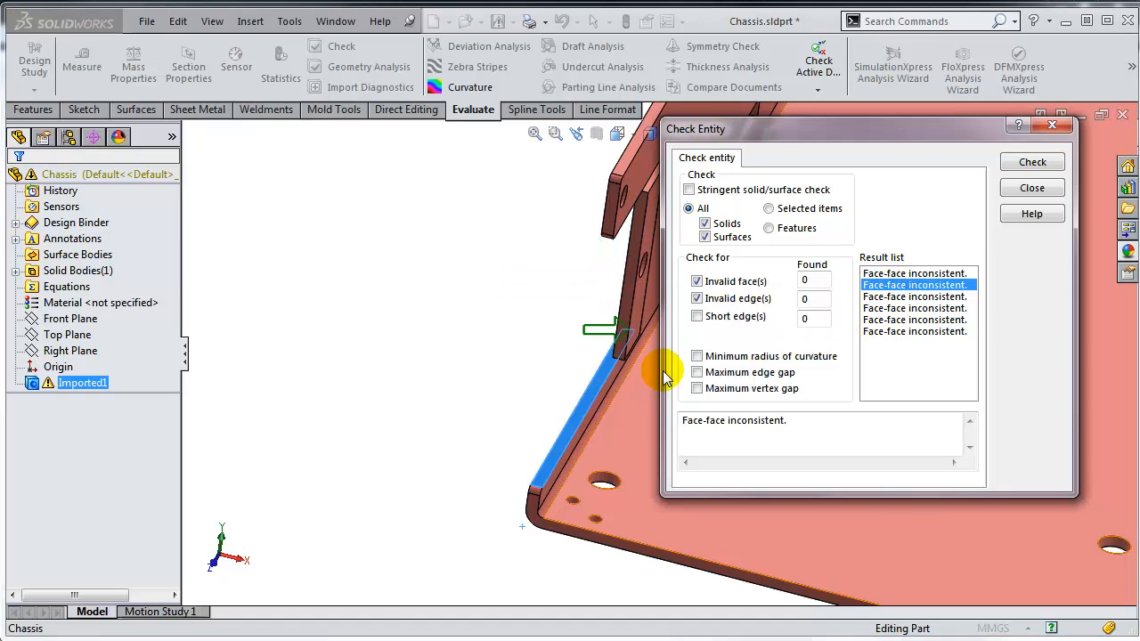
pyautogui.click(916, 296)
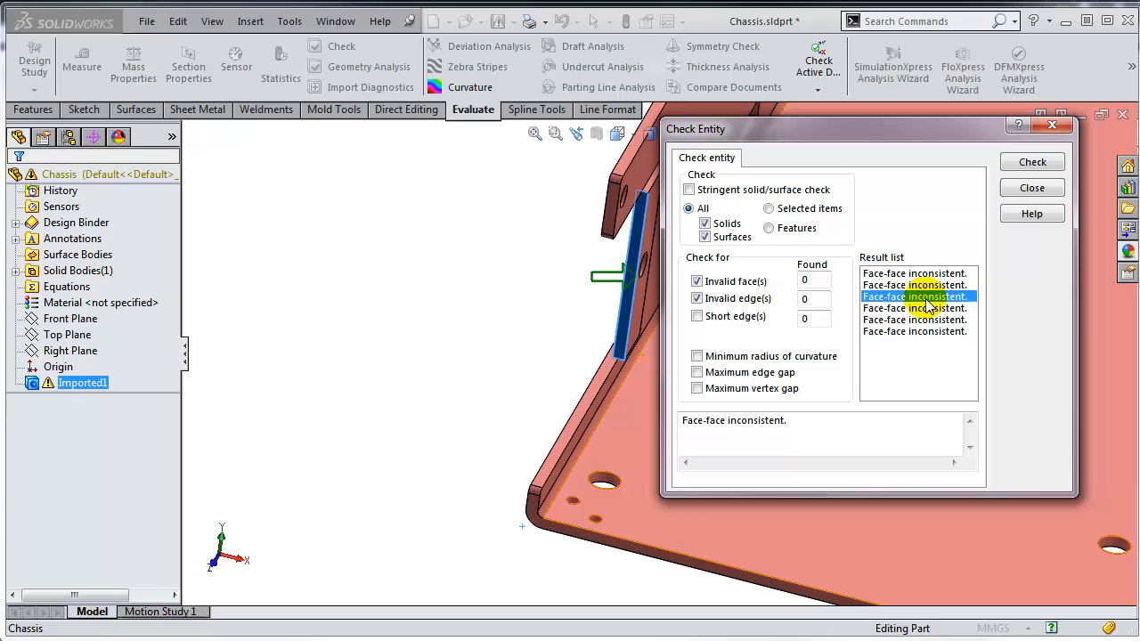
# Locate the fourth, fifth and sixth faulty faces on the tab, then close the Check report
pyautogui.click(916, 308)
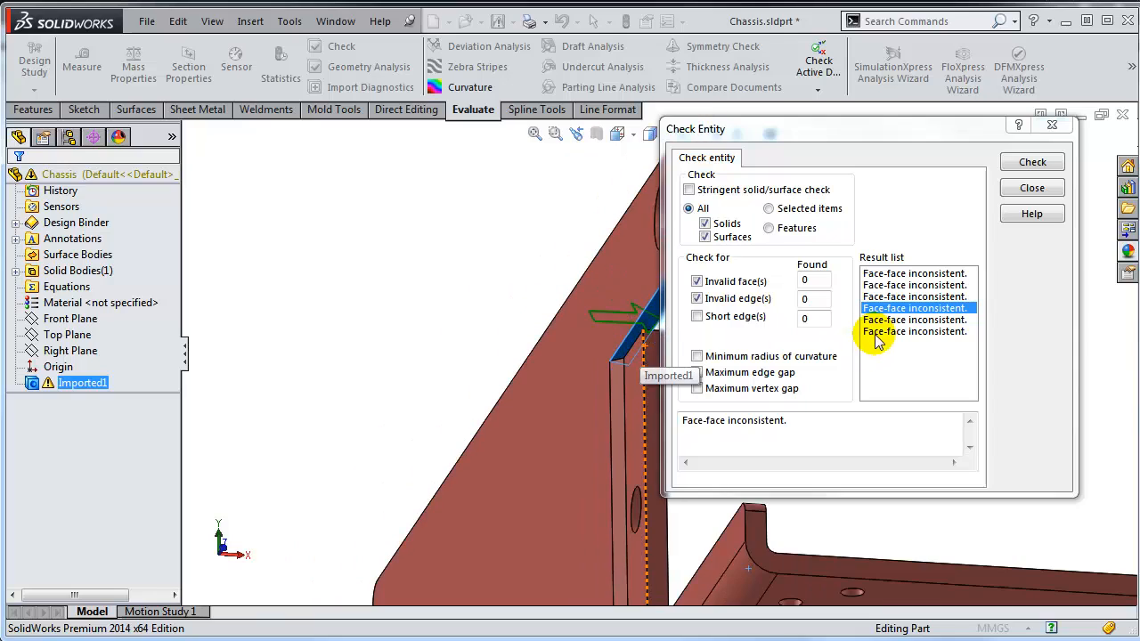
pyautogui.click(914, 330)
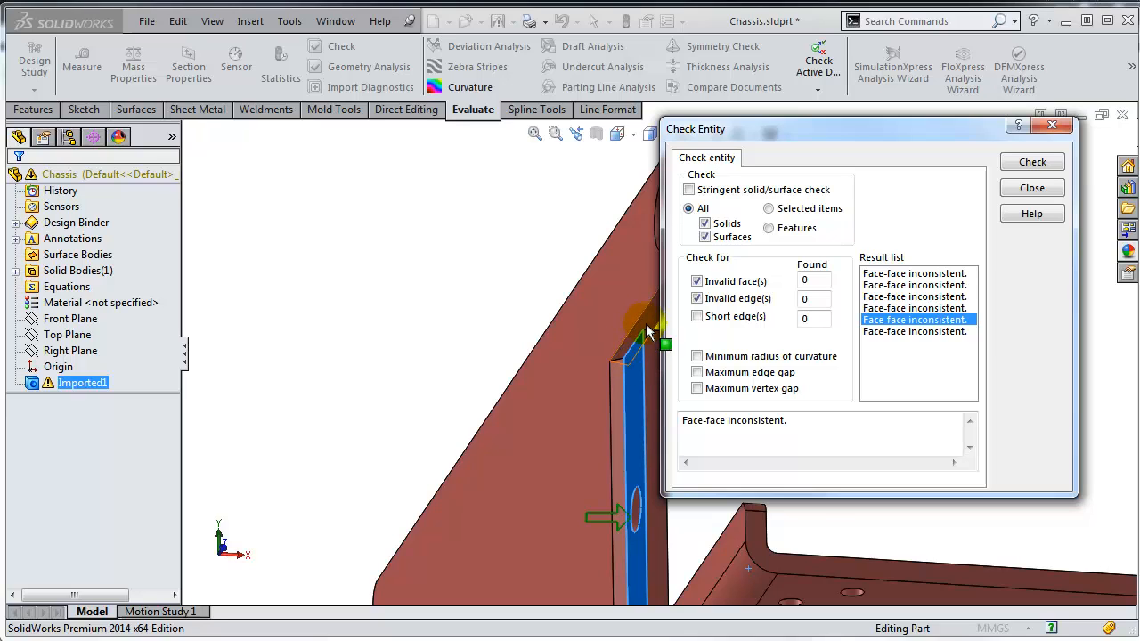
pyautogui.click(916, 330)
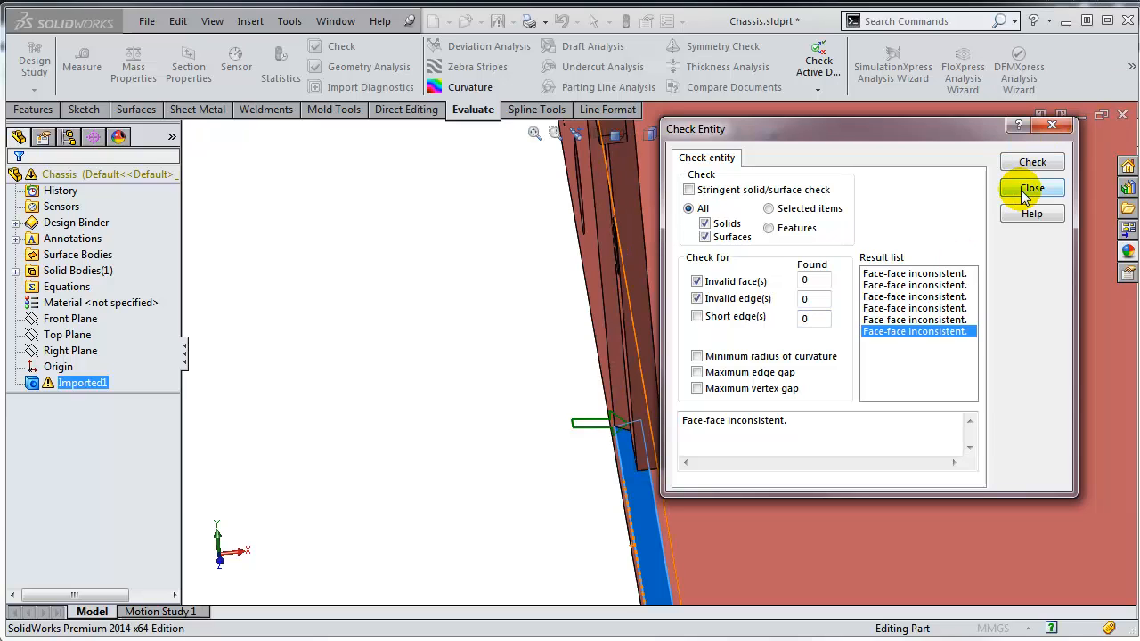
pyautogui.click(1031, 189)
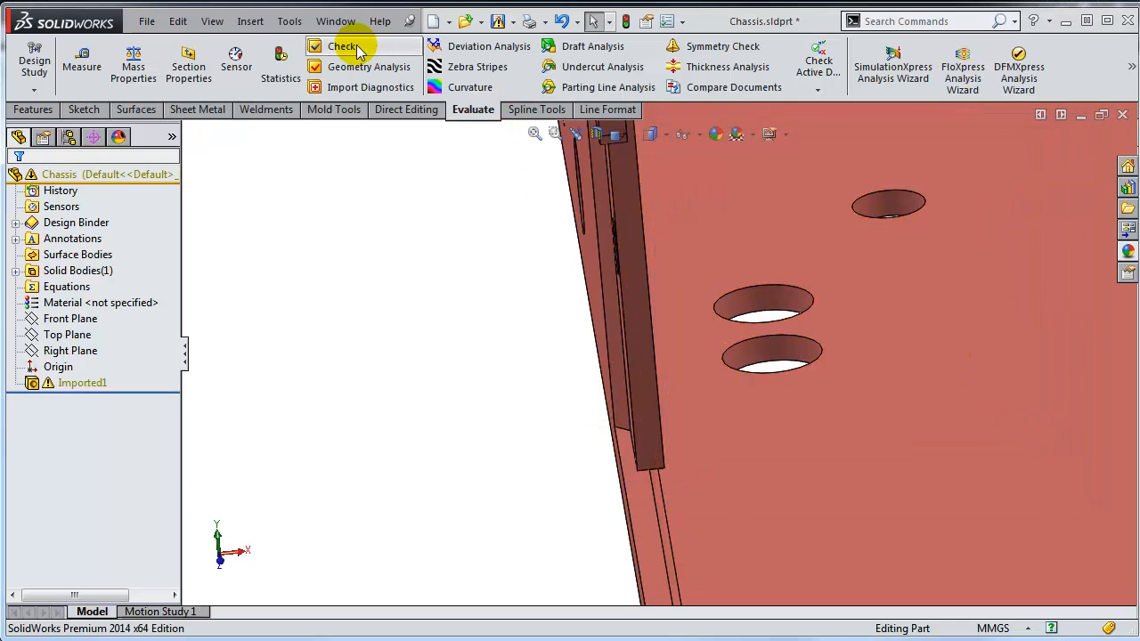
# Run Import Diagnostics on Imported1, listing its faulty faces and no gaps
pyautogui.click(609, 277)
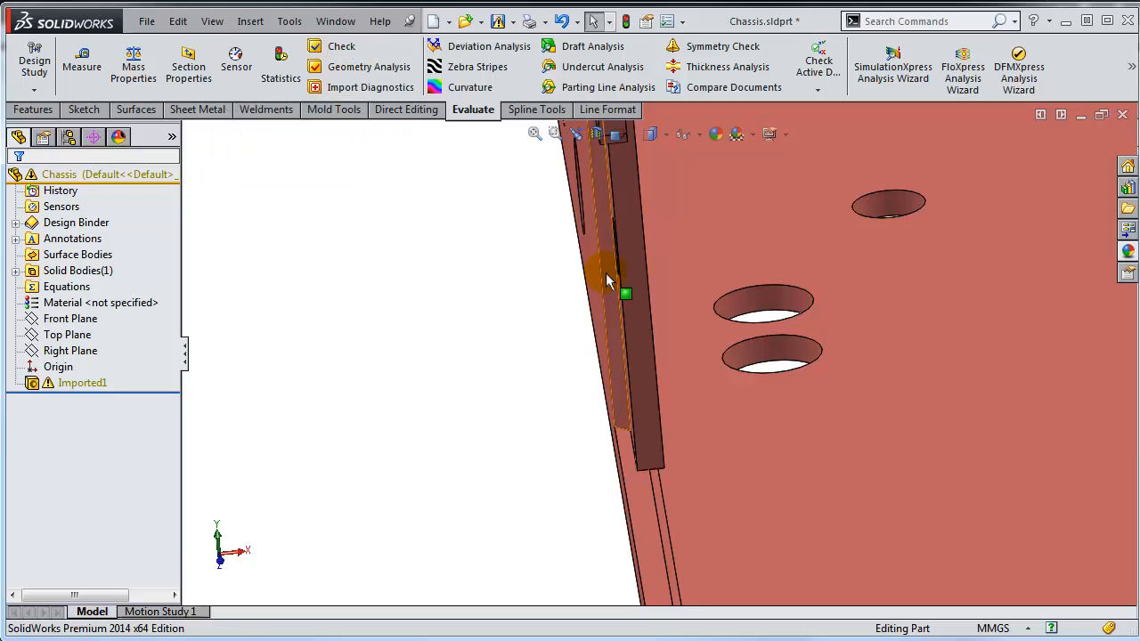
pyautogui.rightClick(82, 381)
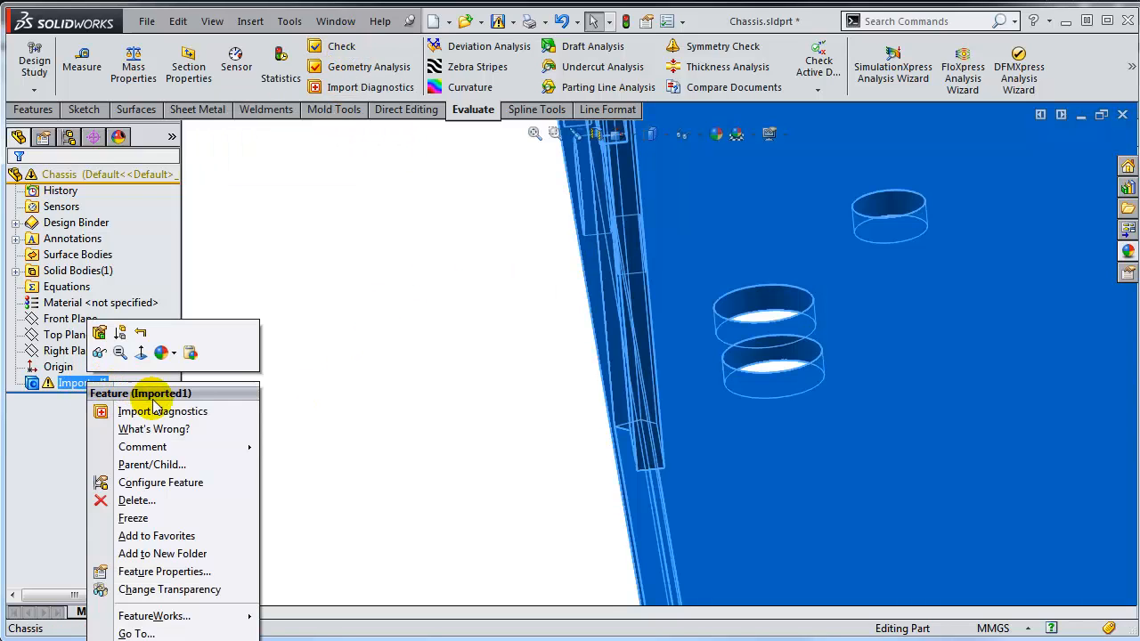
pyautogui.moveTo(163, 410)
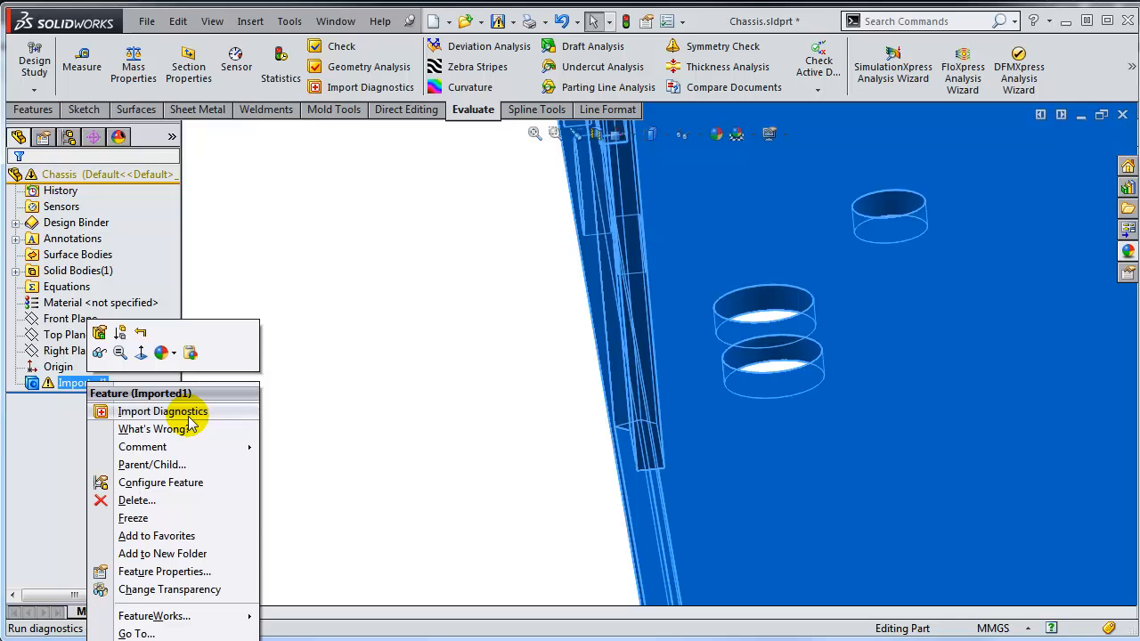
pyautogui.click(163, 409)
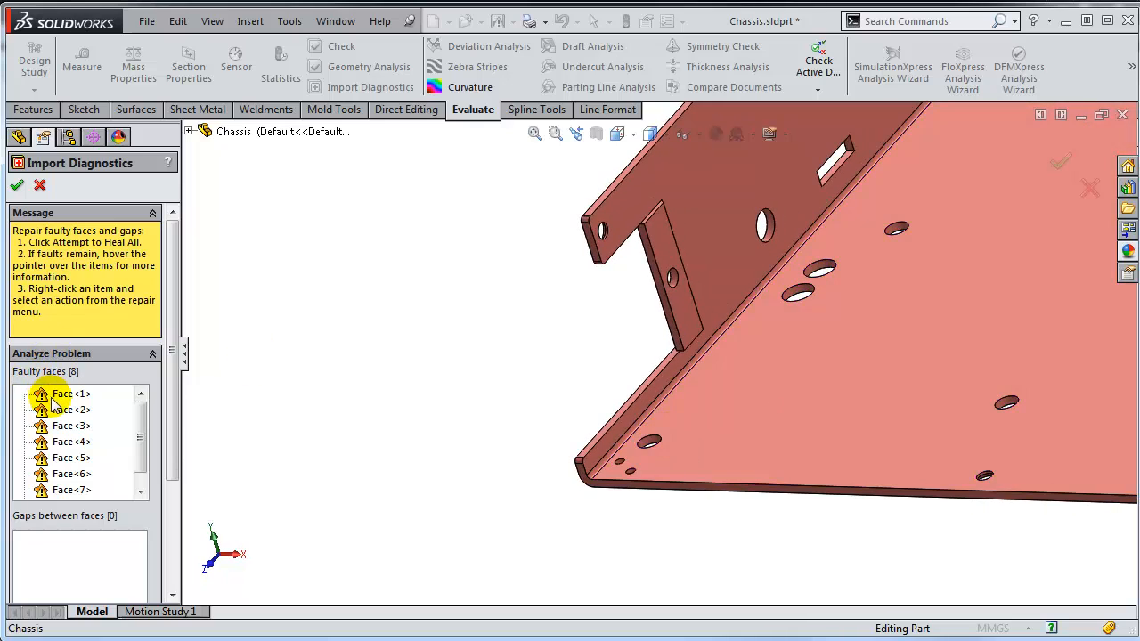
# Attempt to Heal All, dropping faulty faces from eight to seven, and inspect a remaining faulty face
pyautogui.click(71, 410)
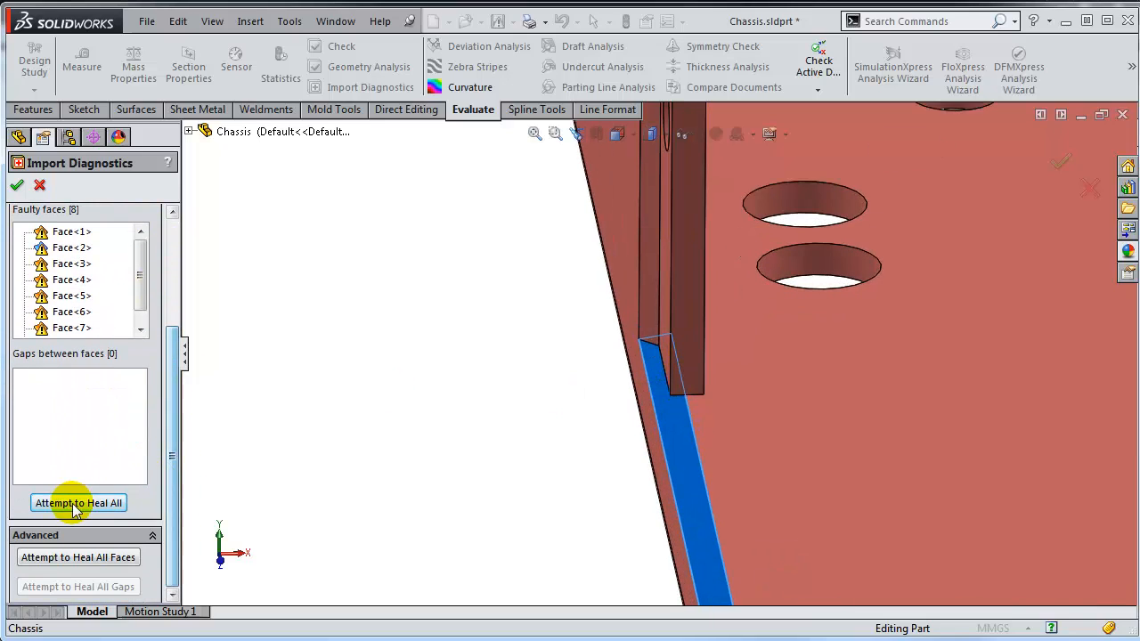
pyautogui.click(78, 503)
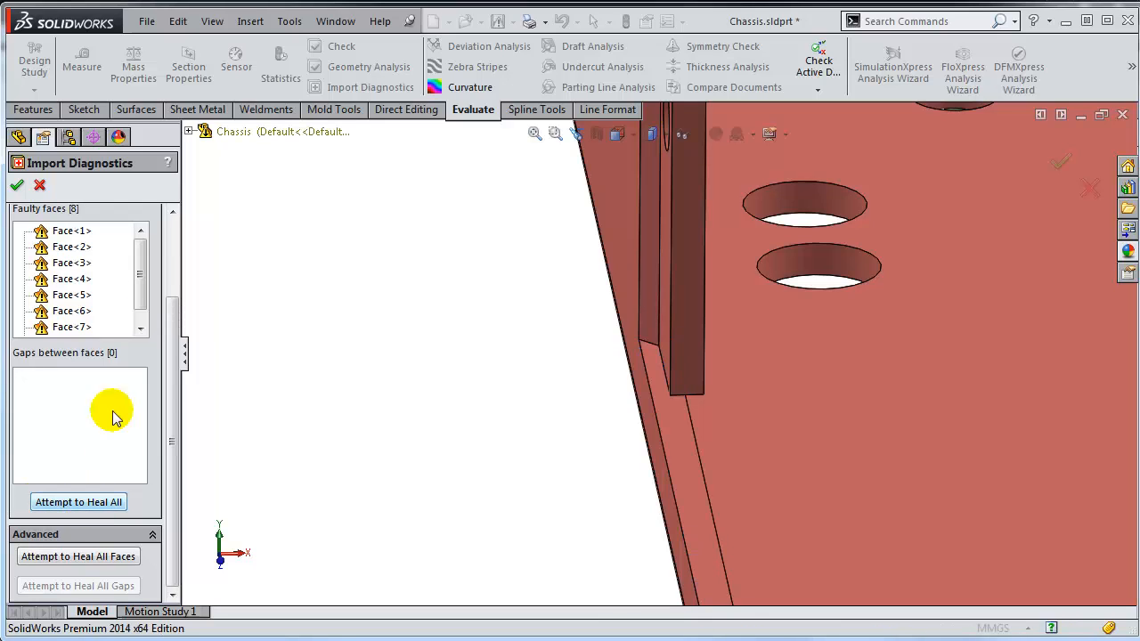
pyautogui.click(71, 246)
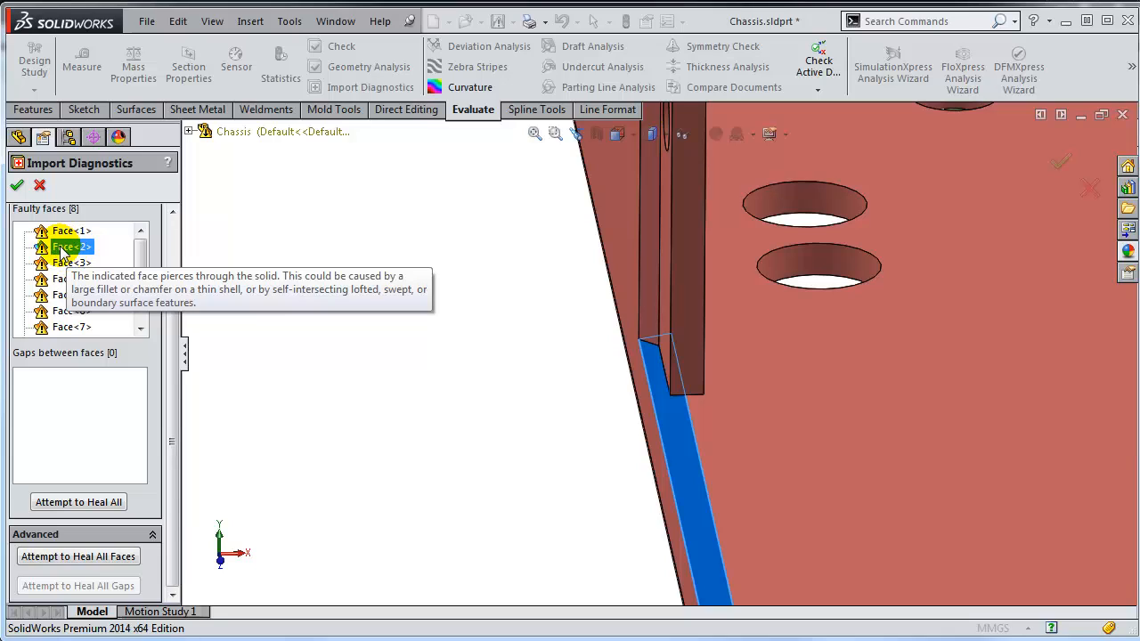
pyautogui.rightClick(71, 246)
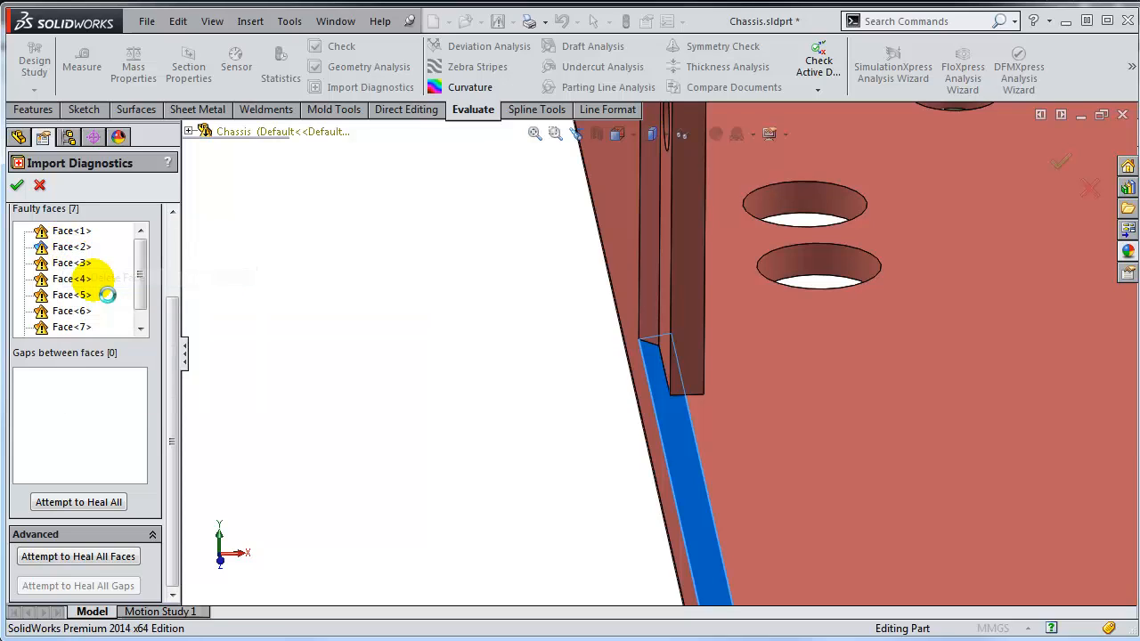
# Highlight the first faulty face and examine the tab edge, corner and base
pyautogui.click(71, 232)
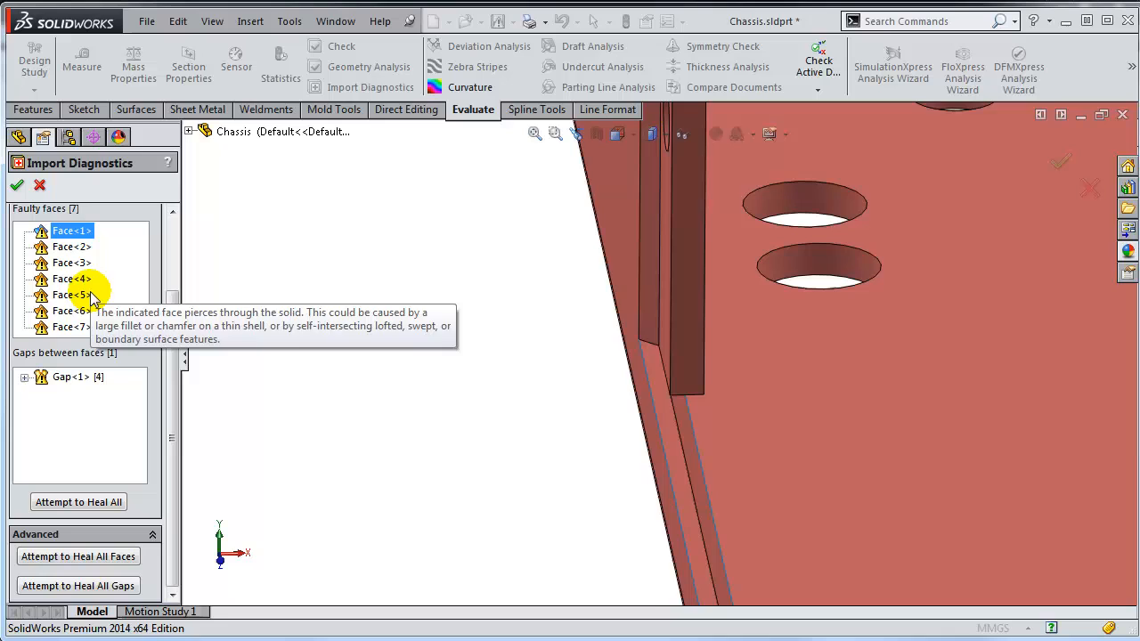
pyautogui.moveTo(668, 495)
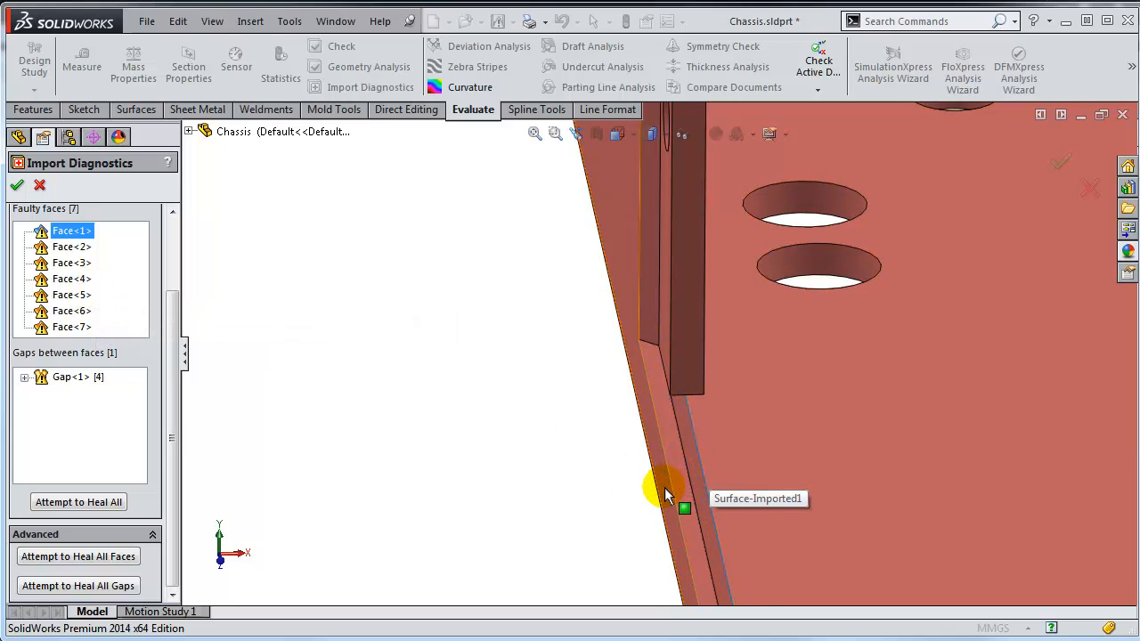
pyautogui.moveTo(668, 495); pyautogui.dragTo(782, 417)
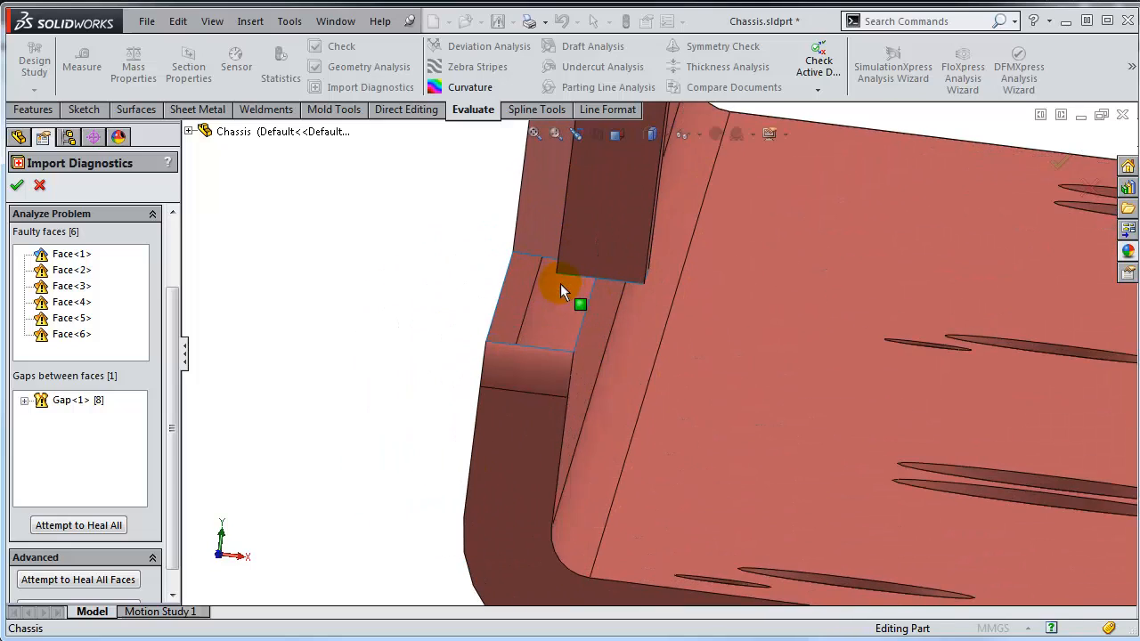
pyautogui.moveTo(561, 292); pyautogui.dragTo(685, 296)
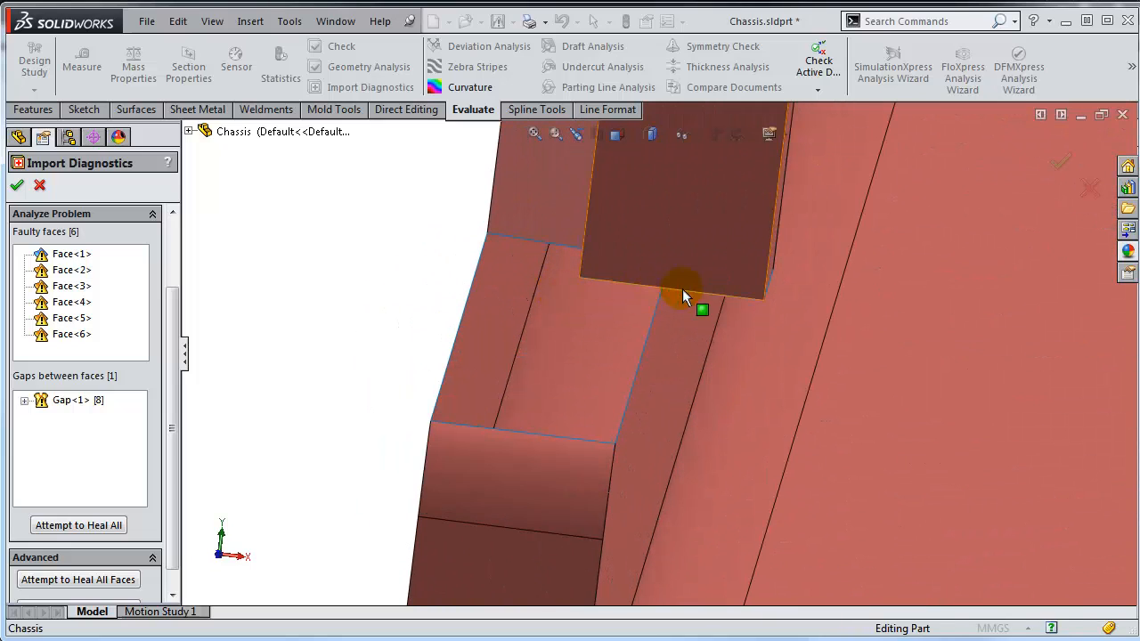
pyautogui.moveTo(686, 294); pyautogui.dragTo(680, 271)
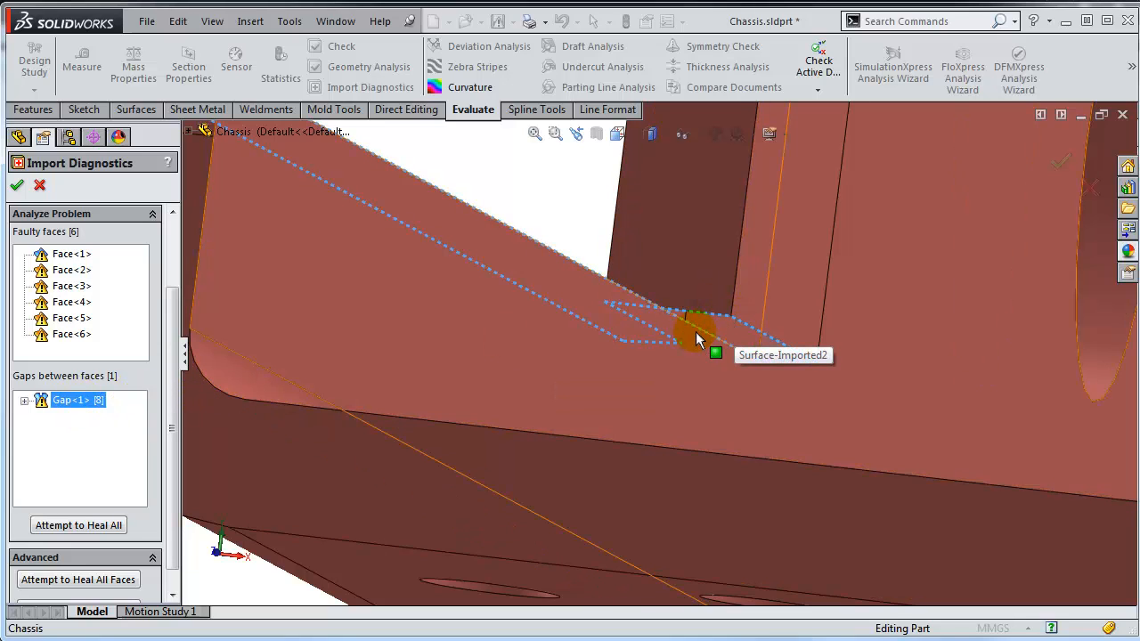
pyautogui.moveTo(650, 374)
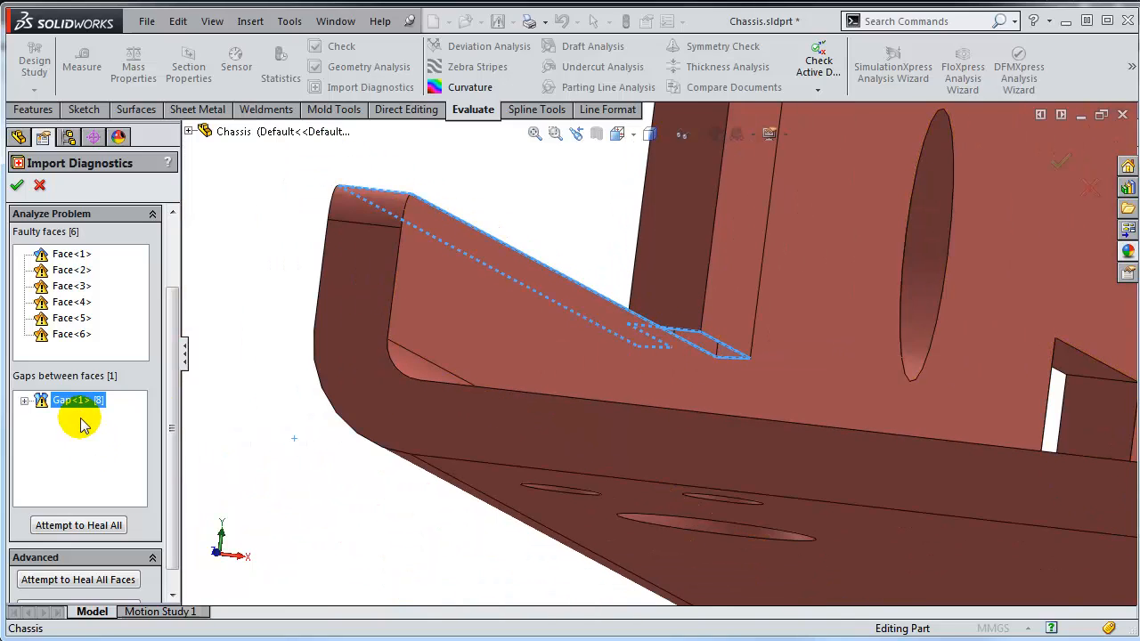
# Locate the single gap between faces on the model and close Import Diagnostics
pyautogui.click(78, 399)
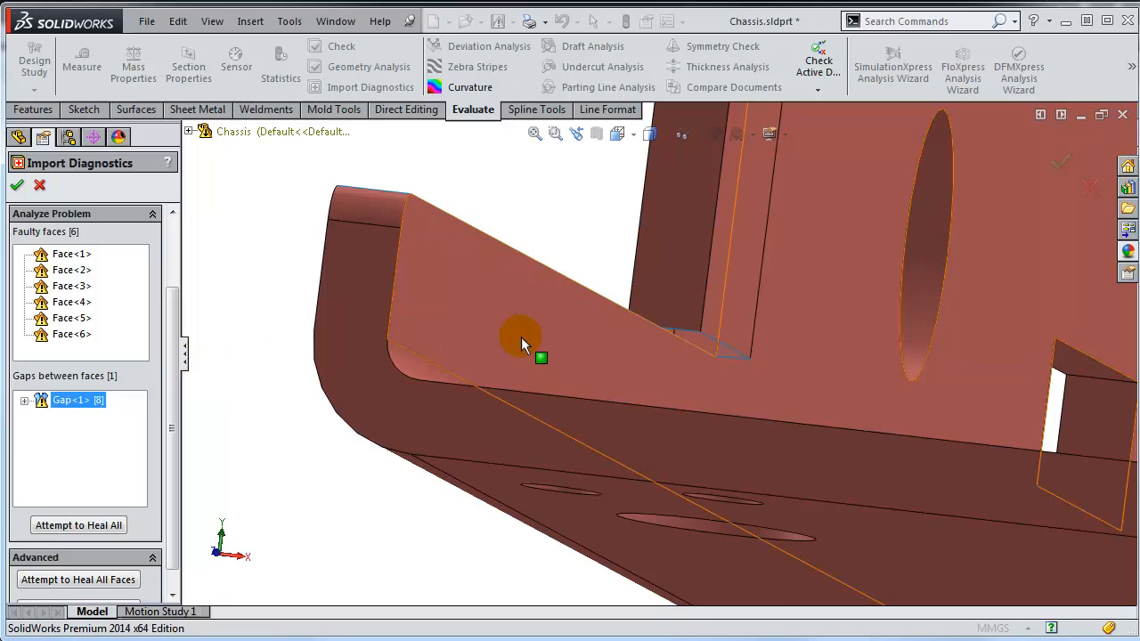
pyautogui.moveTo(549, 321)
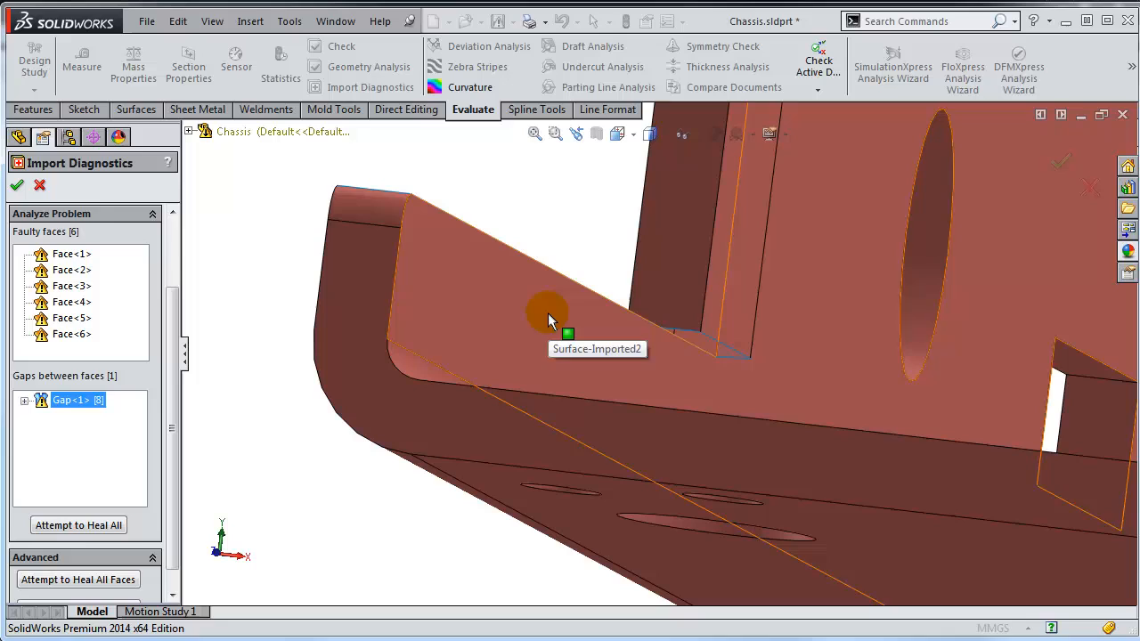
pyautogui.click(16, 183)
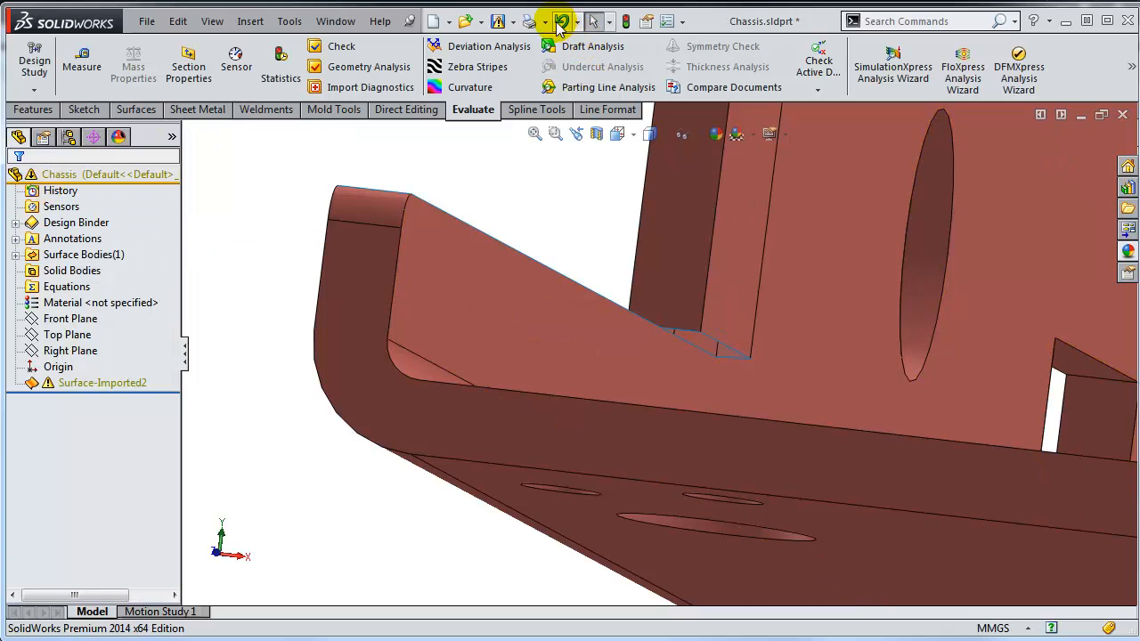
# Undo both diagnostic changes back to one imported solid and pick the tab's narrow side face
pyautogui.click(562, 21)
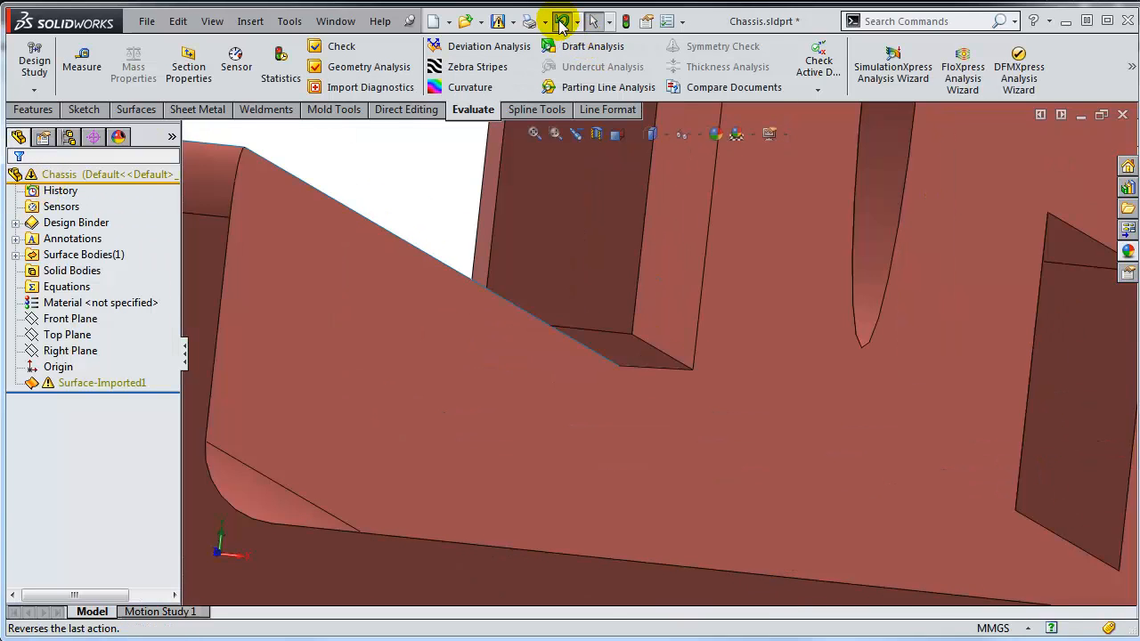
pyautogui.click(563, 21)
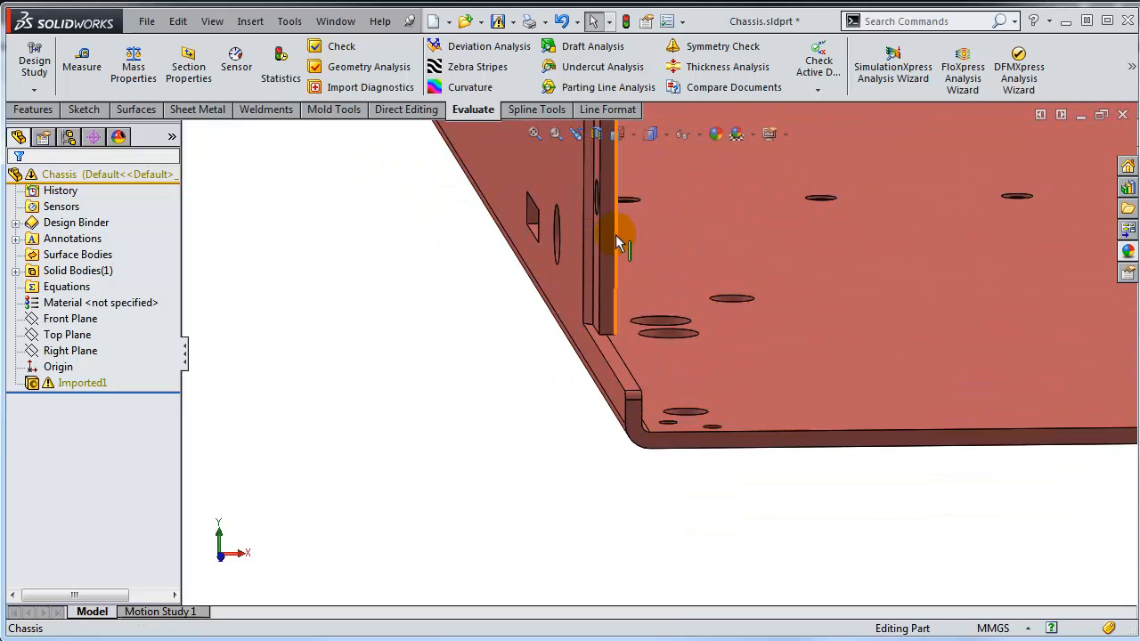
pyautogui.click(614, 249)
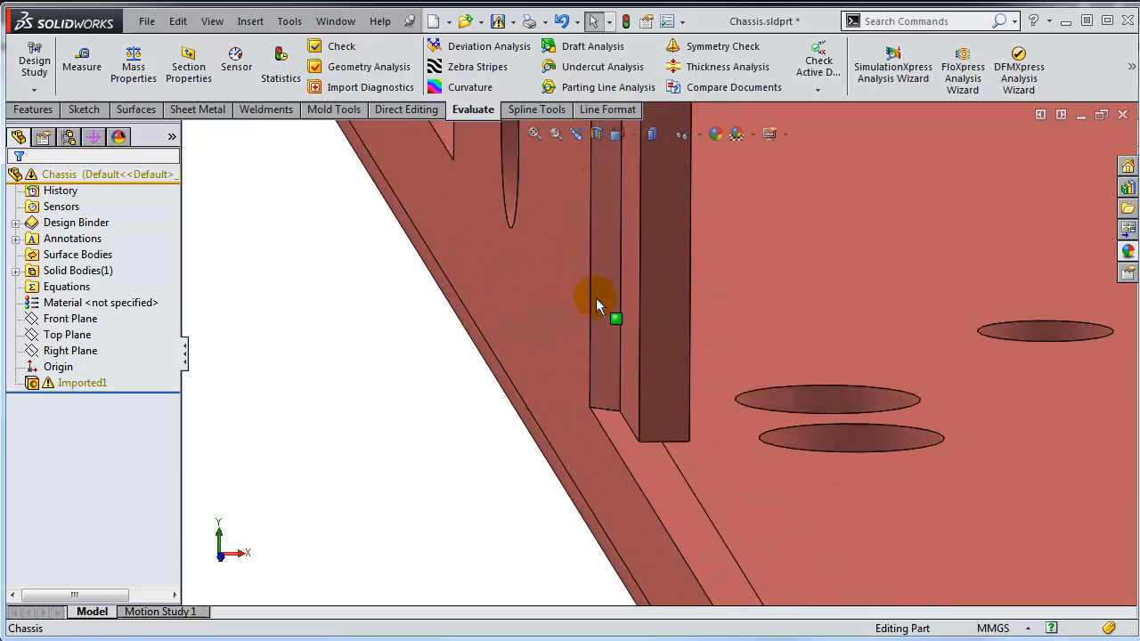
pyautogui.click(681, 369)
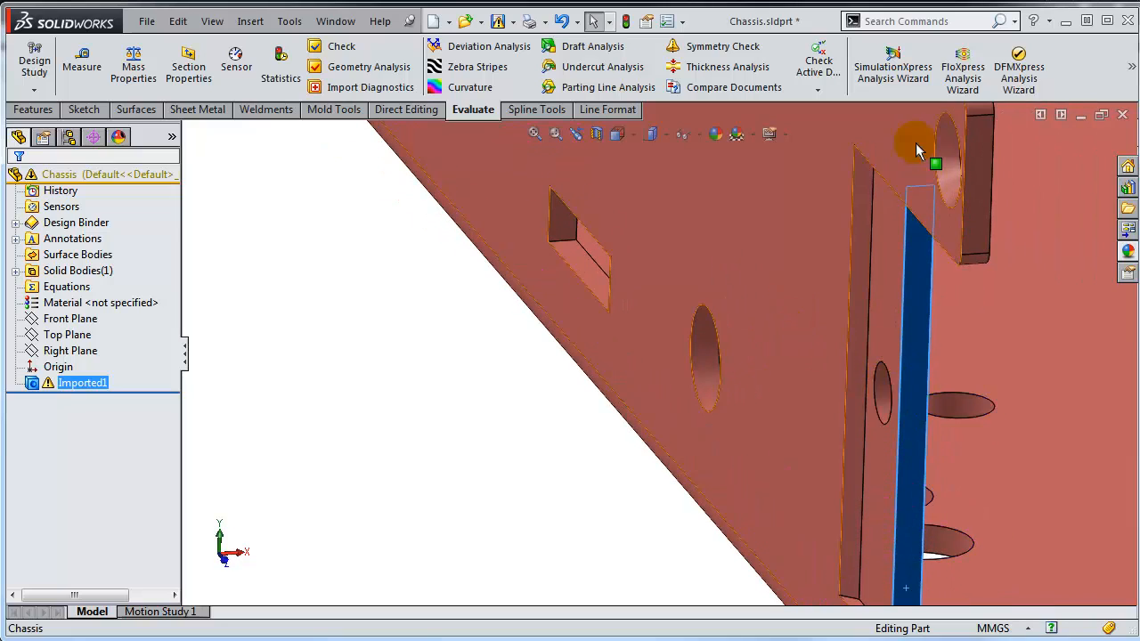
# Select the tab's connected faces and start an Offset Surface from them
pyautogui.rightClick(882, 383)
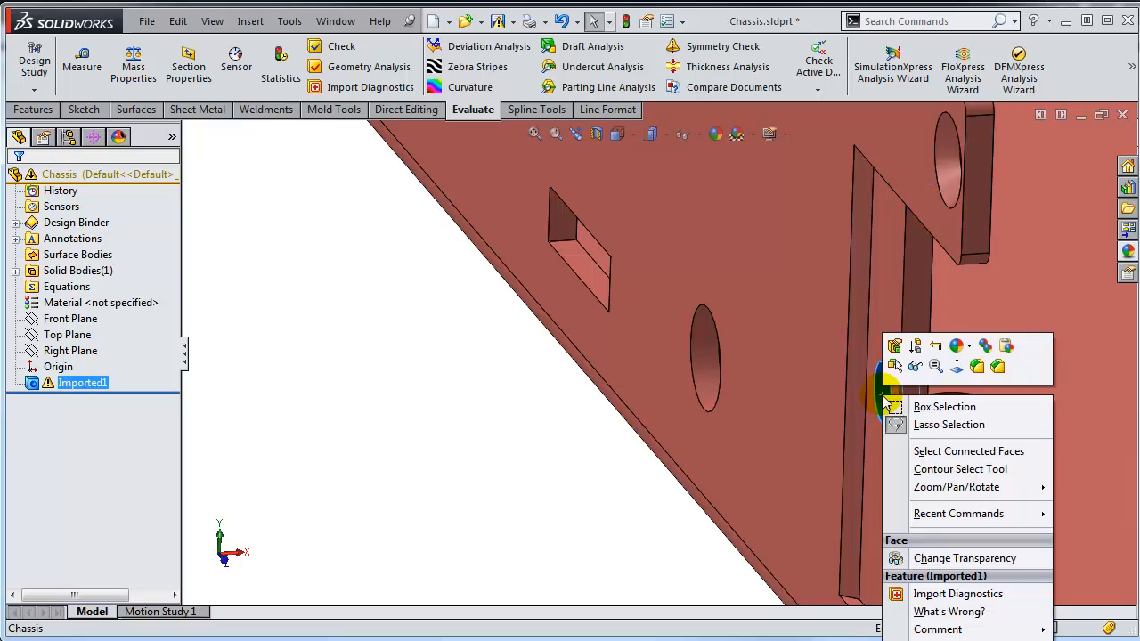
pyautogui.moveTo(953, 455)
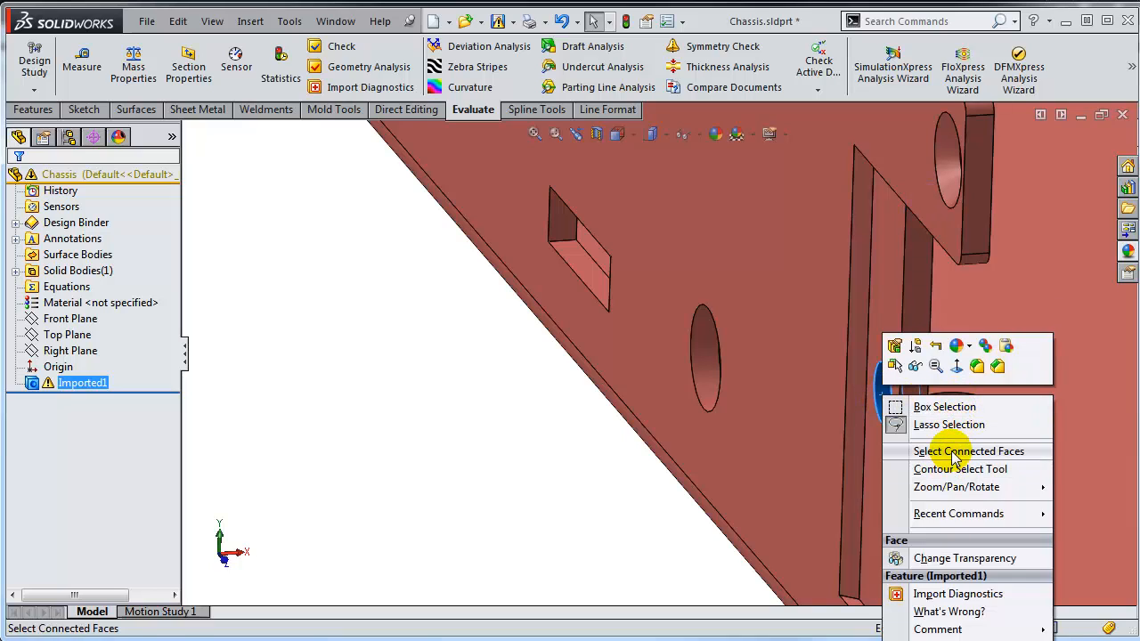
pyautogui.click(969, 451)
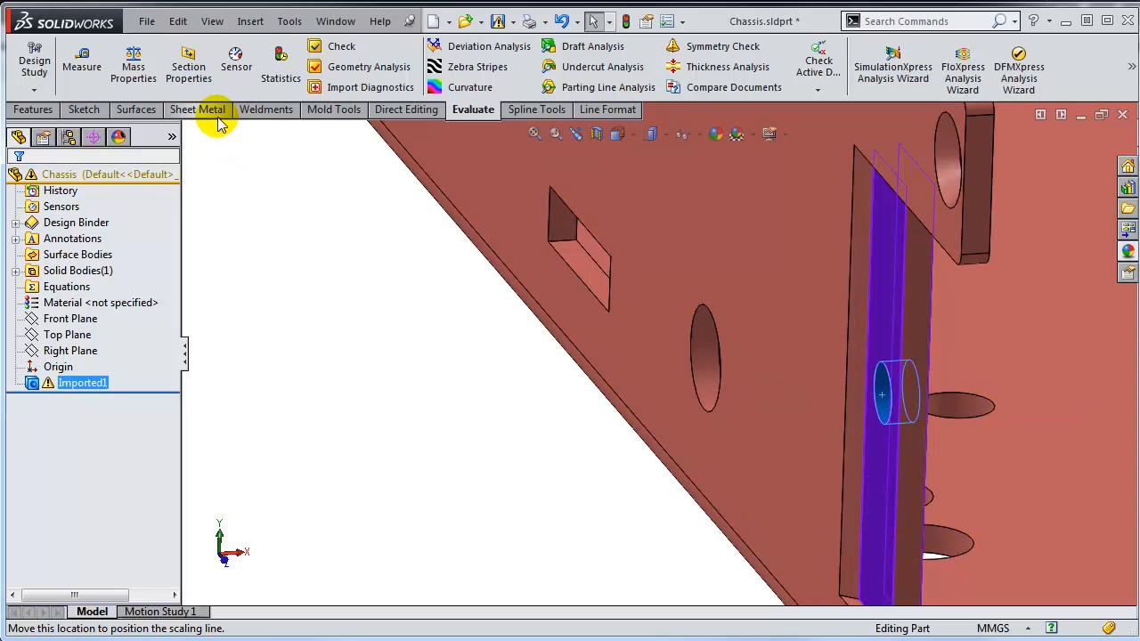
pyautogui.click(138, 110)
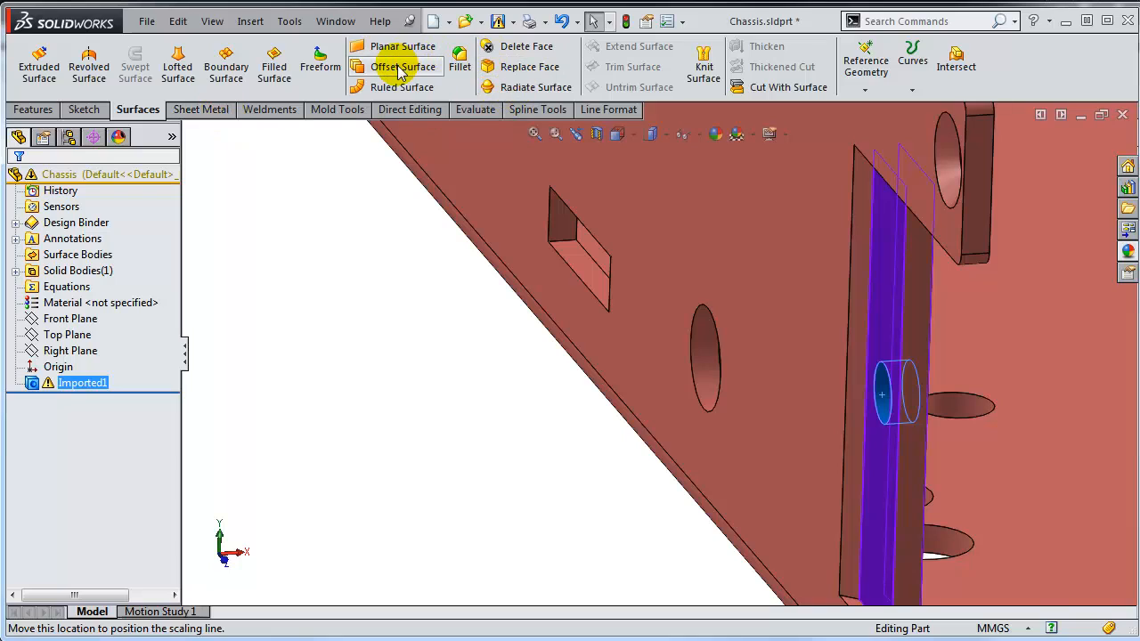
pyautogui.click(403, 66)
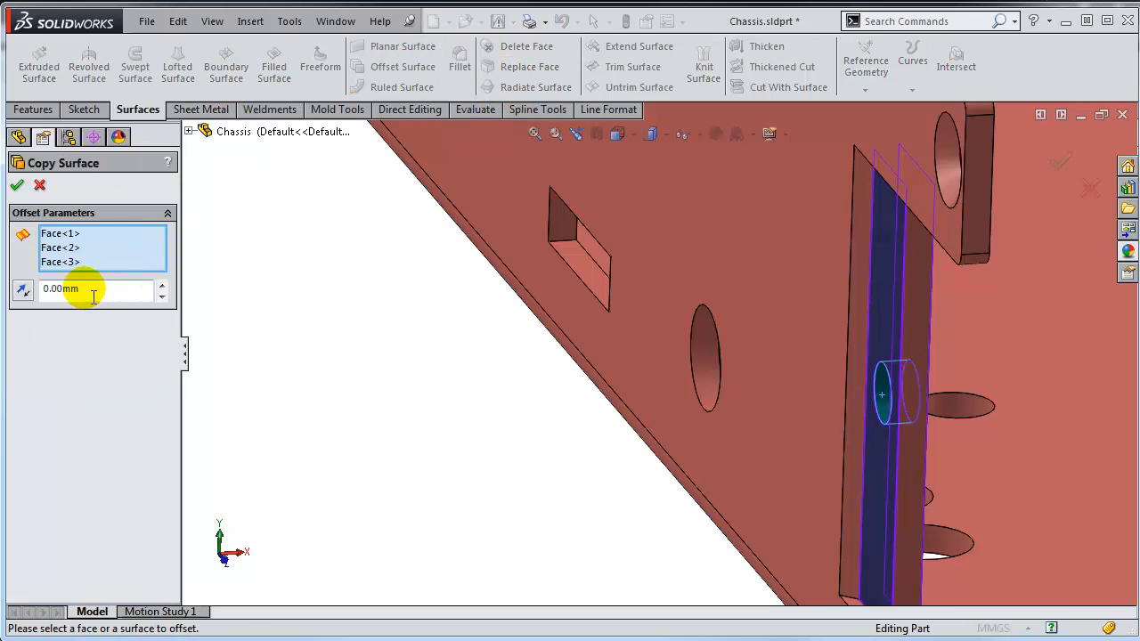
pyautogui.moveTo(905, 349)
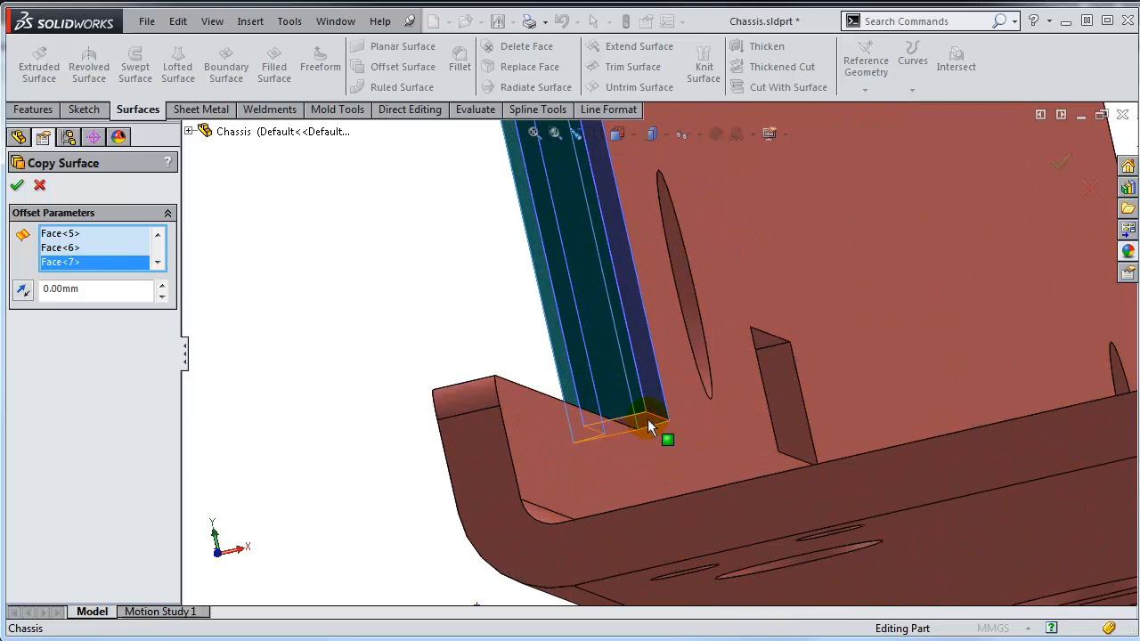
# Add the tab-base face and confirm the zero-distance offset surface copy of the tab
pyautogui.click(638, 413)
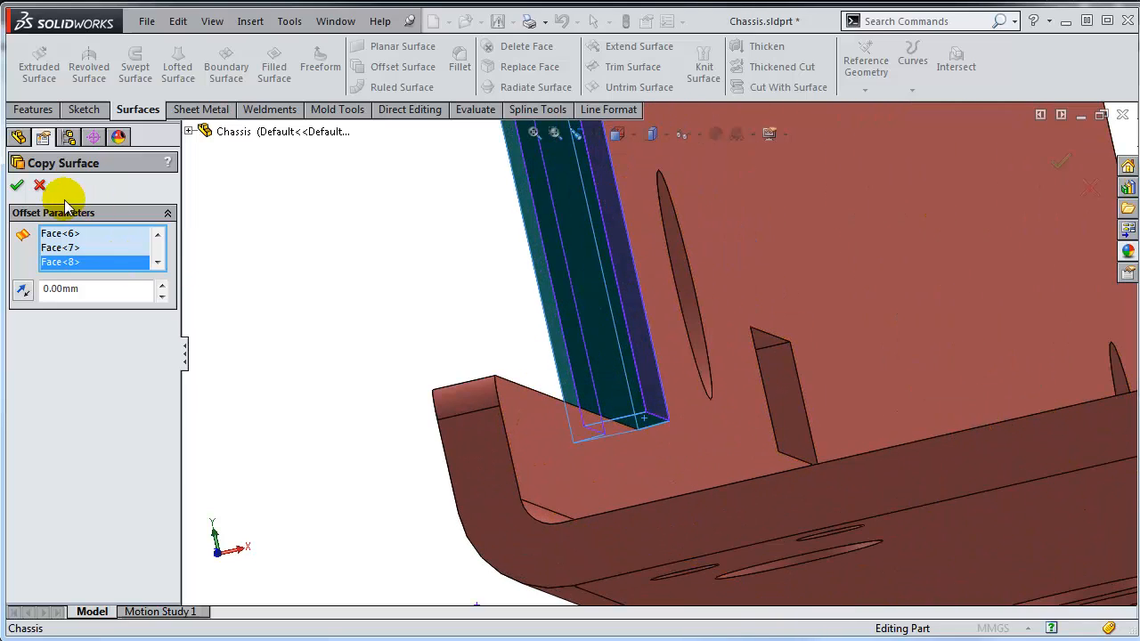
pyautogui.click(16, 185)
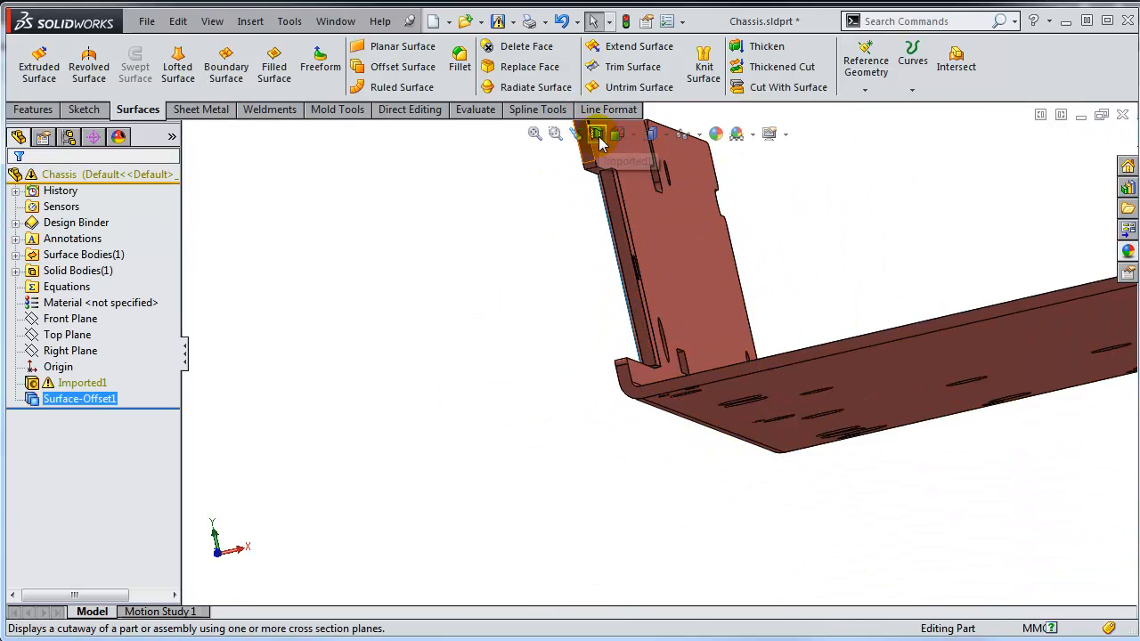
pyautogui.click(597, 134)
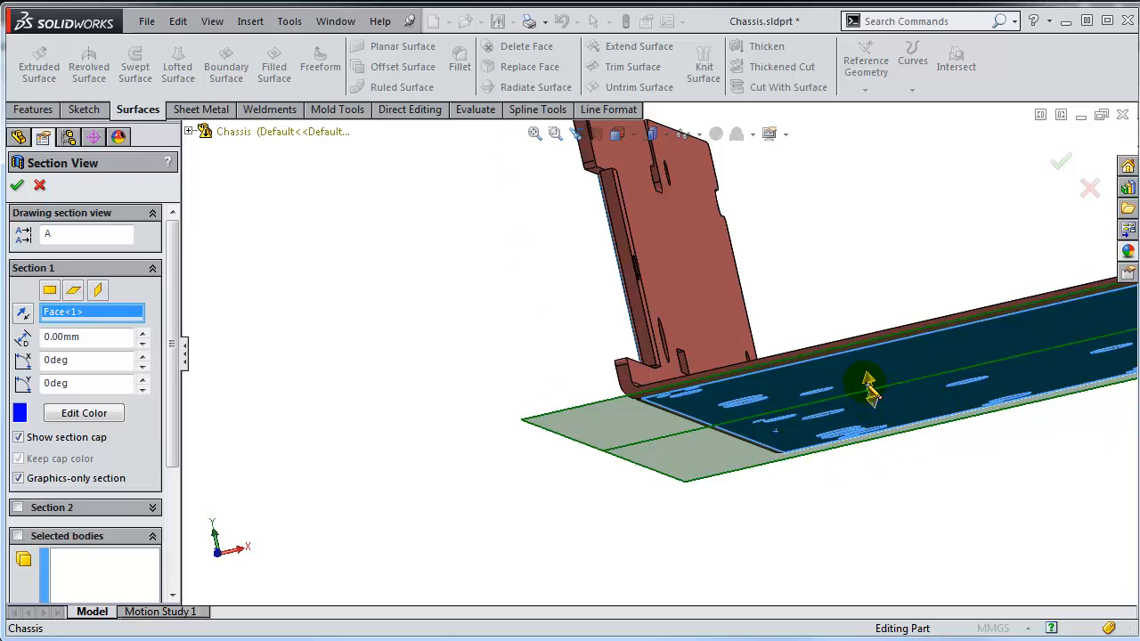
pyautogui.moveTo(877, 383)
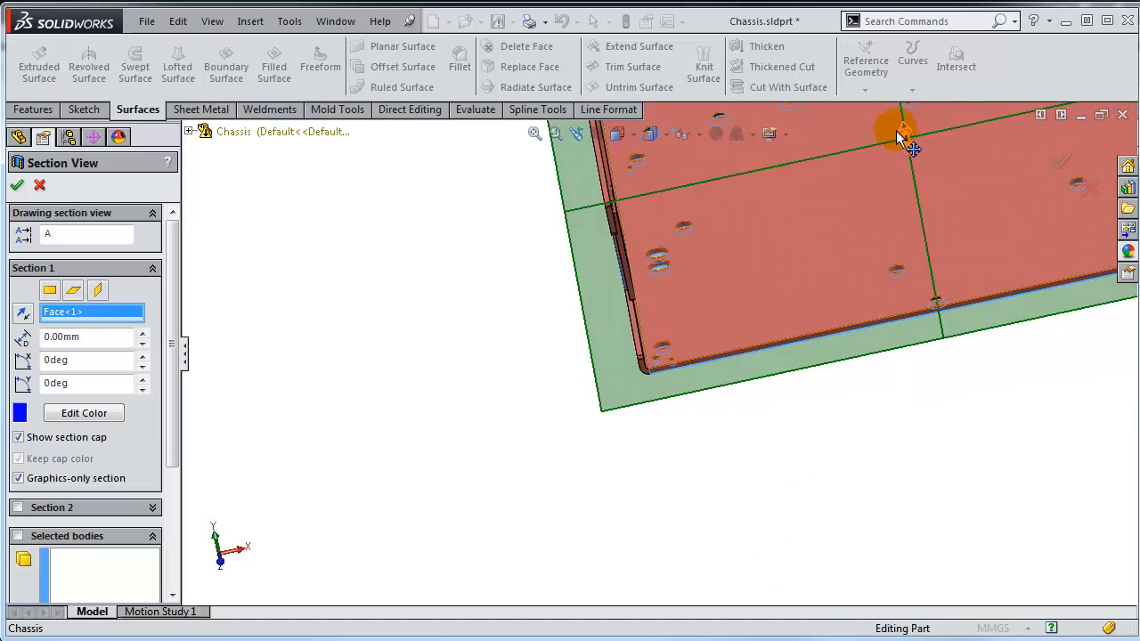
pyautogui.moveTo(900, 133); pyautogui.dragTo(909, 121)
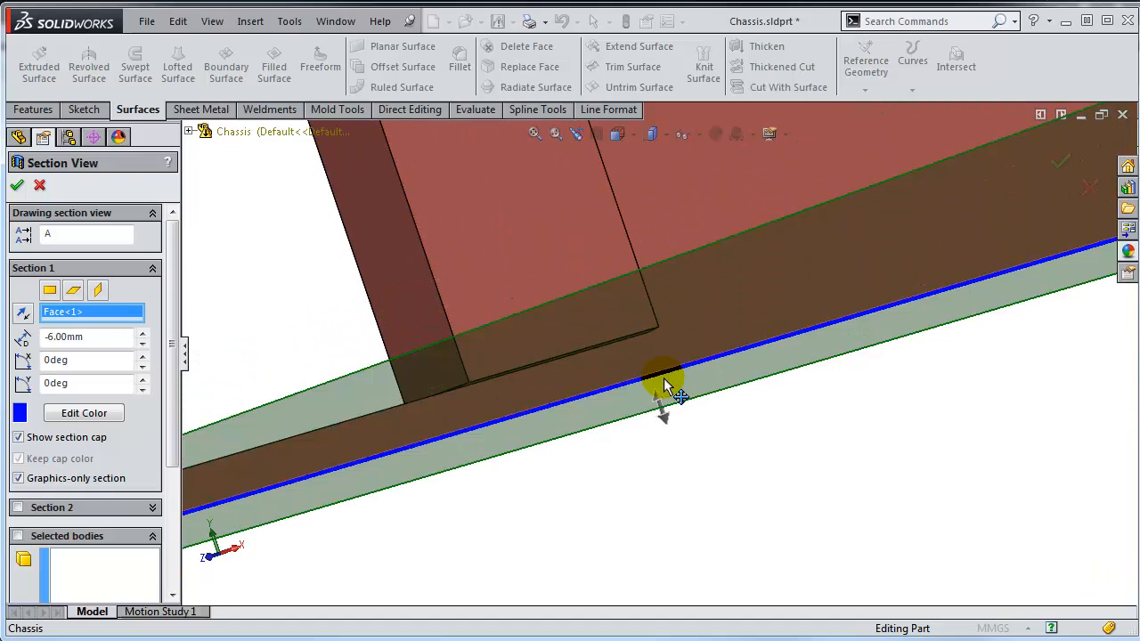
pyautogui.click(18, 183)
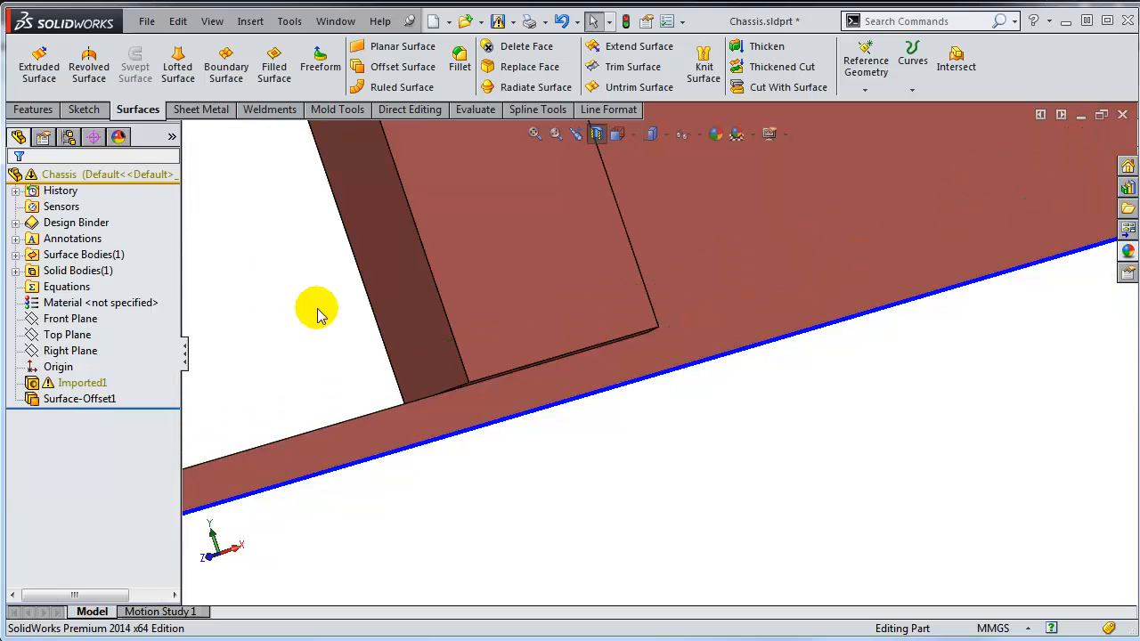
# Hide Surface-Offset1 and select all connected tab faces on the imported solid
pyautogui.moveTo(317, 311); pyautogui.dragTo(632, 392)
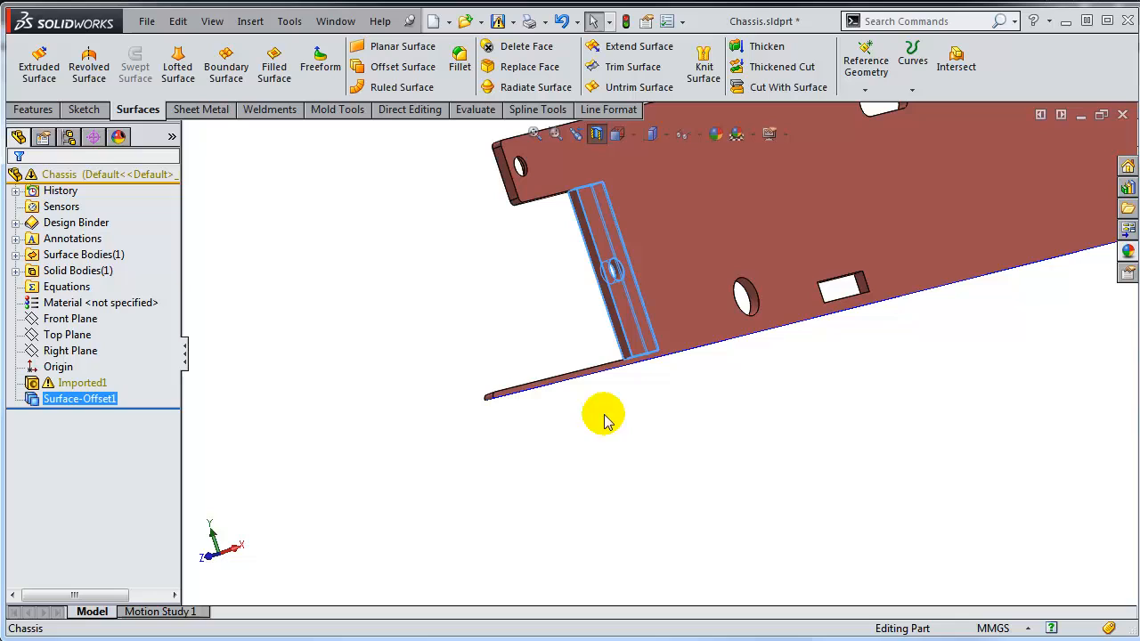
pyautogui.moveTo(87, 410)
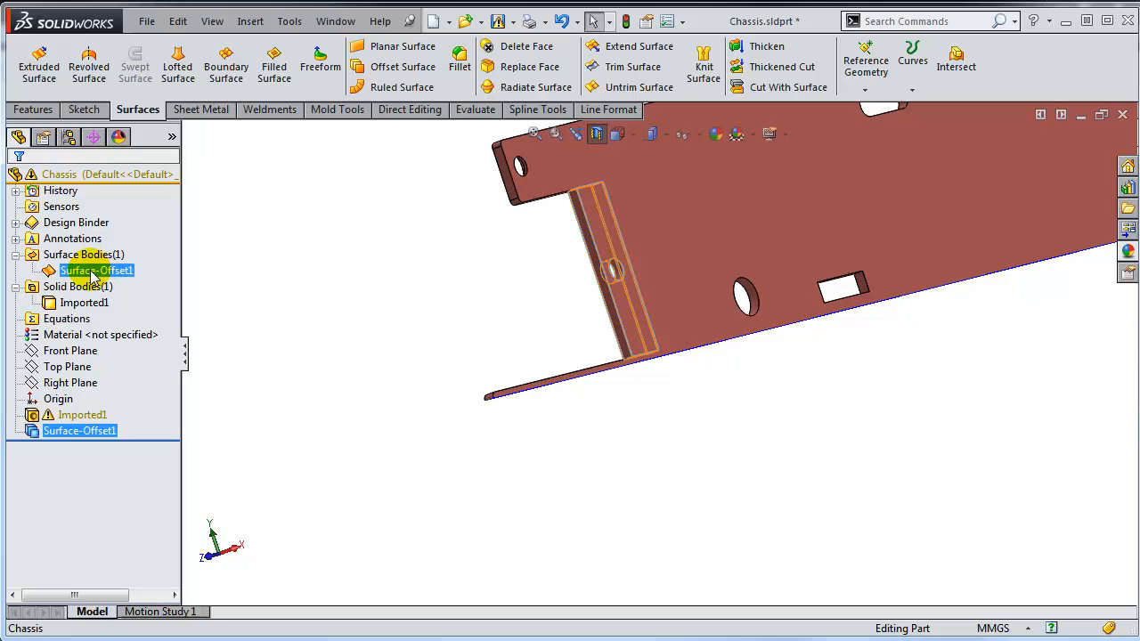
pyautogui.rightClick(97, 271)
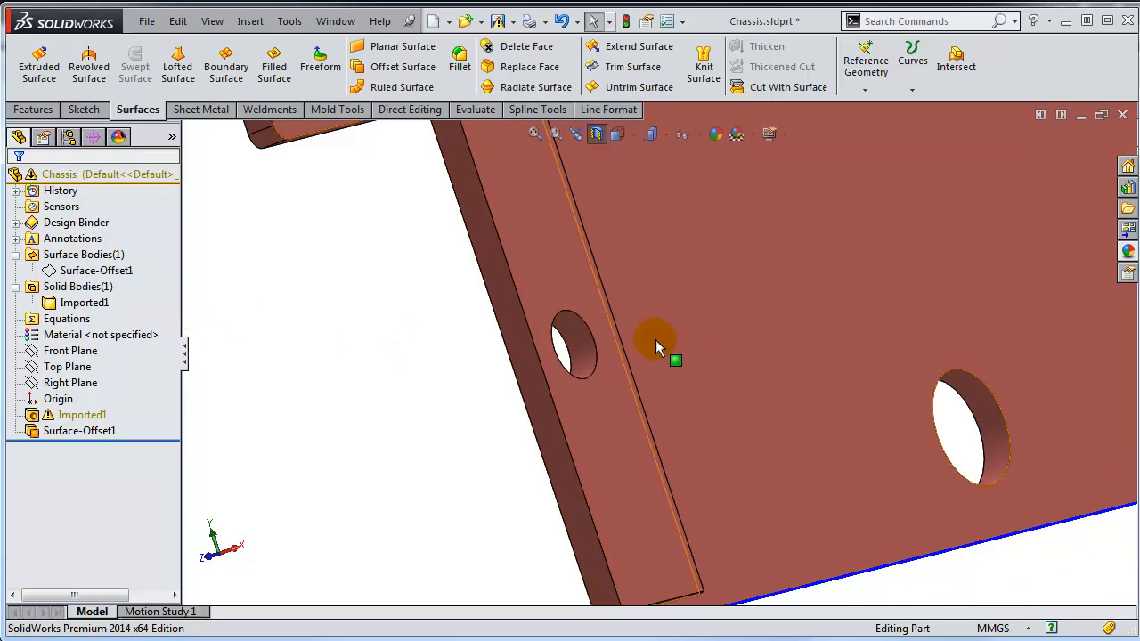
pyautogui.rightClick(655, 347)
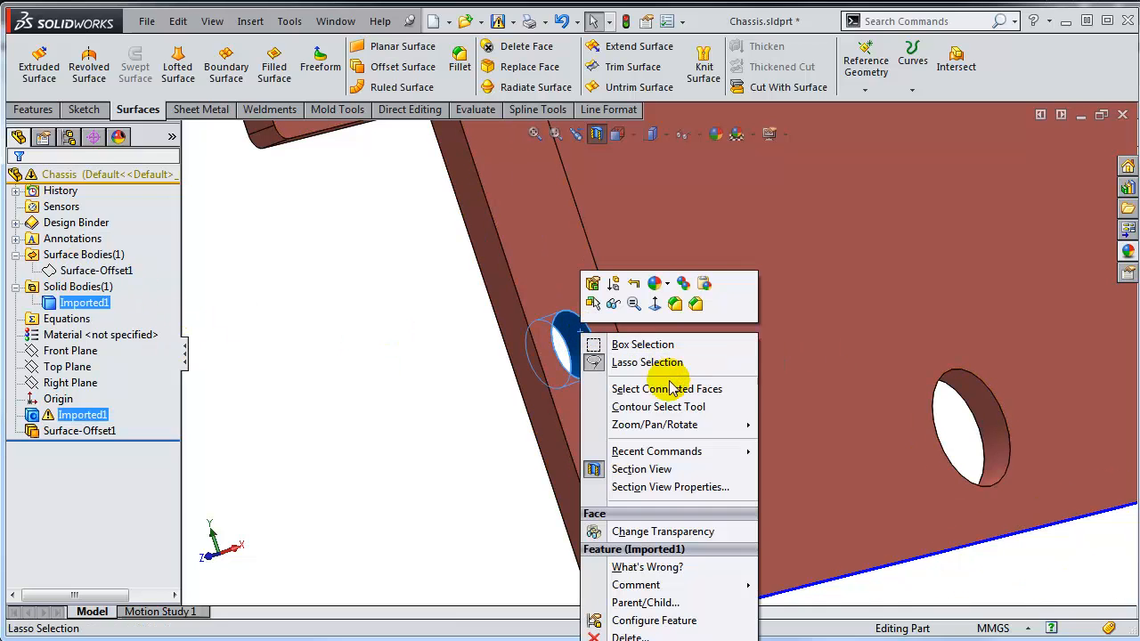
pyautogui.click(670, 397)
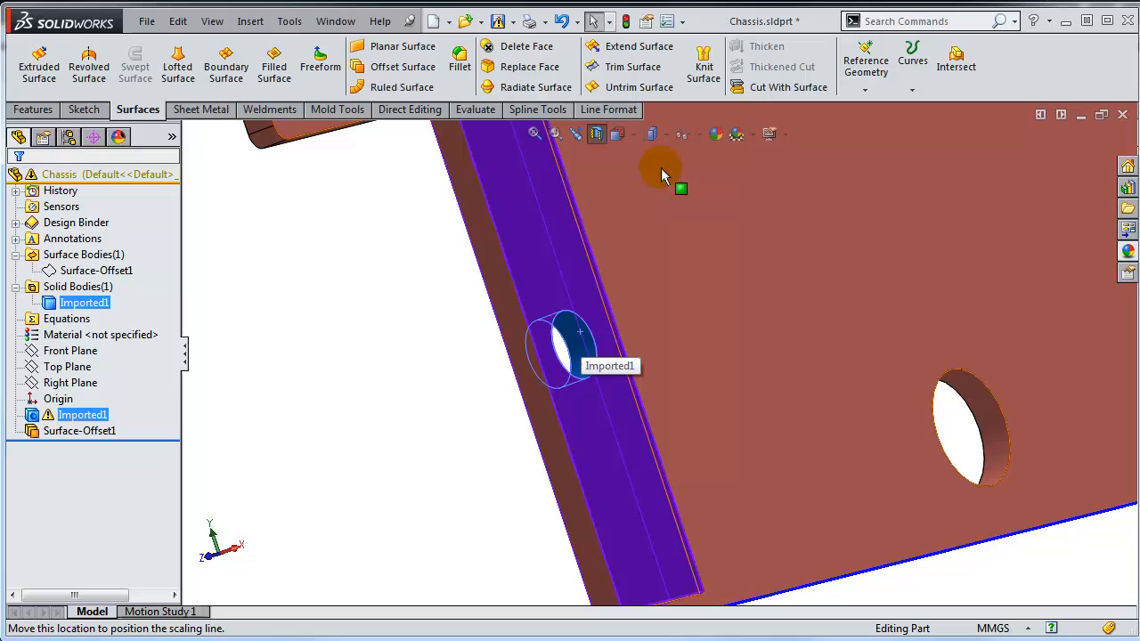
pyautogui.moveTo(527, 46)
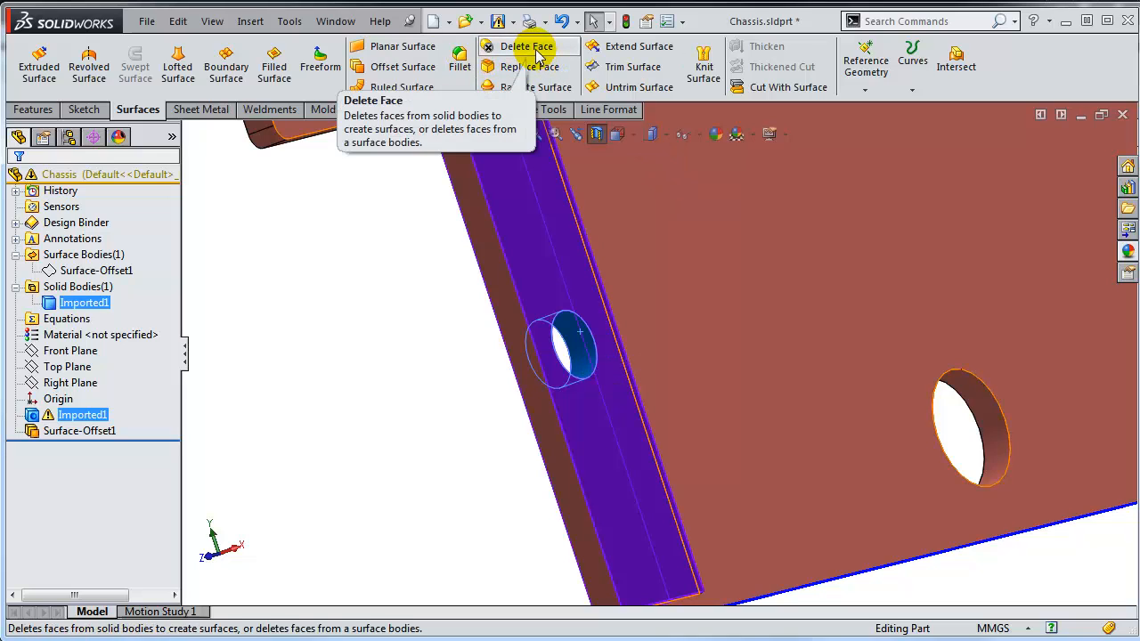
# Delete the tab faces without patching, leaving a tabless surface body, and inspect the gap around the offset copy
pyautogui.click(527, 46)
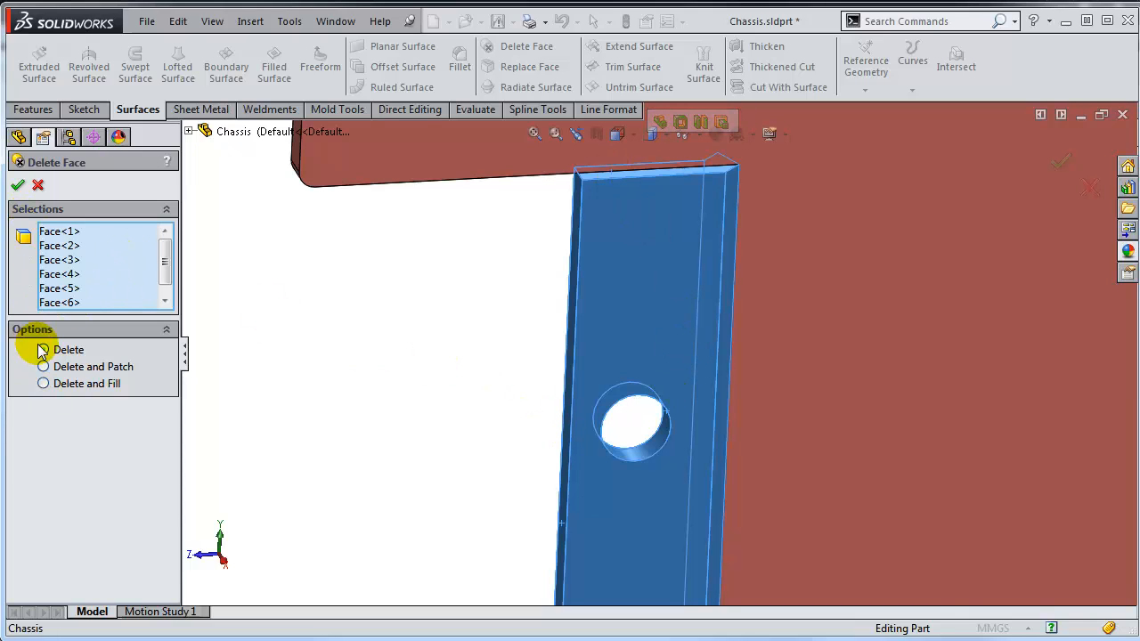
pyautogui.click(17, 183)
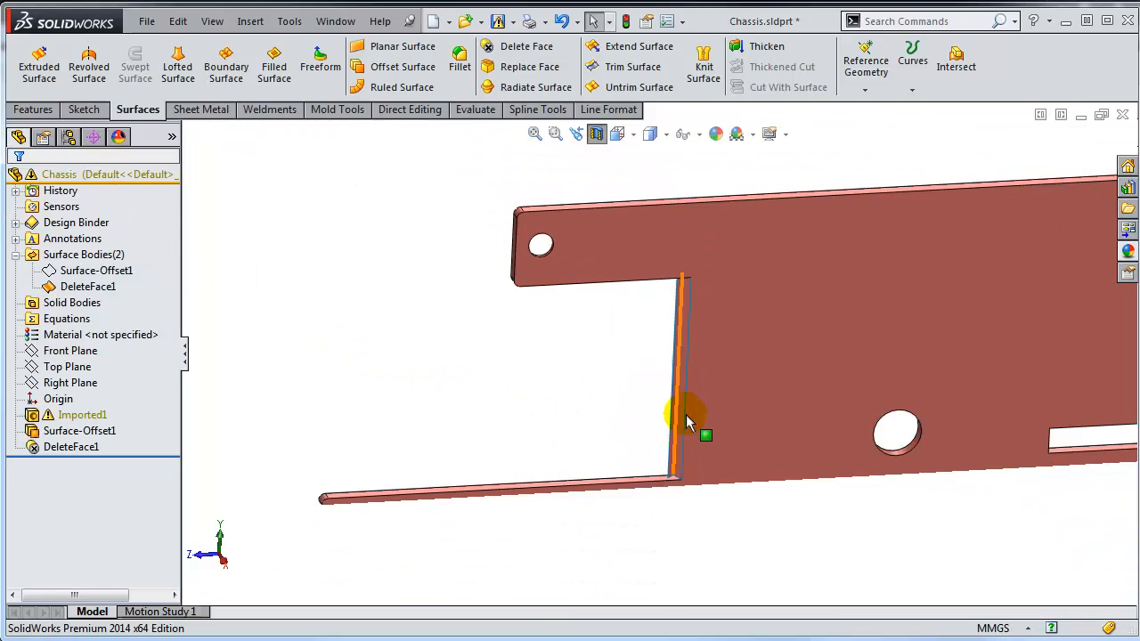
pyautogui.moveTo(686, 424); pyautogui.dragTo(820, 374)
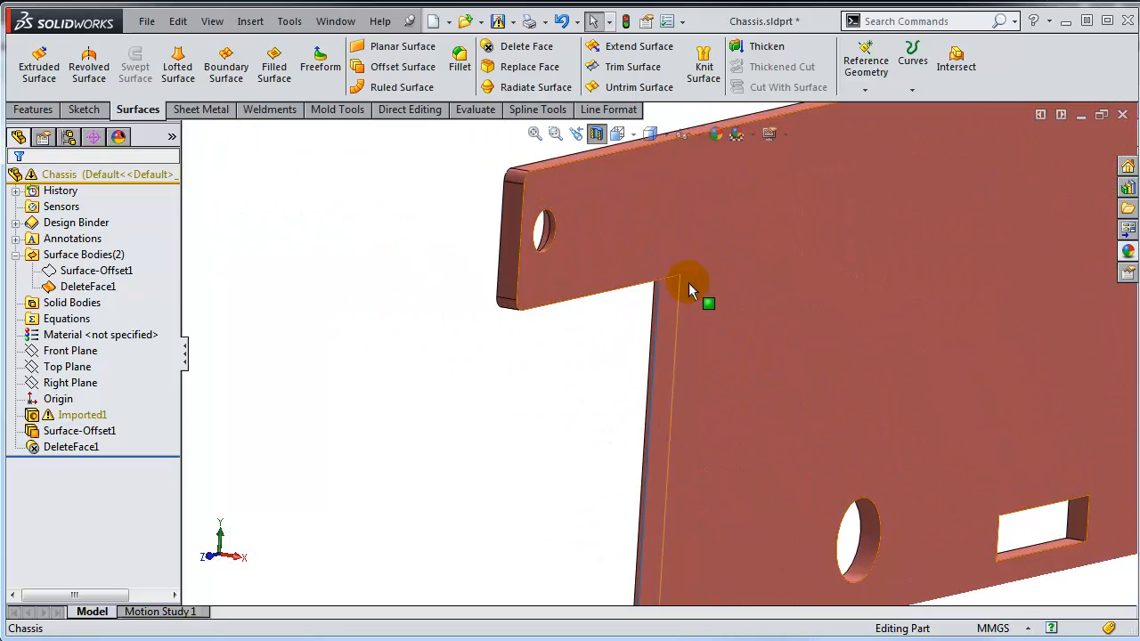
pyautogui.moveTo(695, 289); pyautogui.dragTo(659, 521)
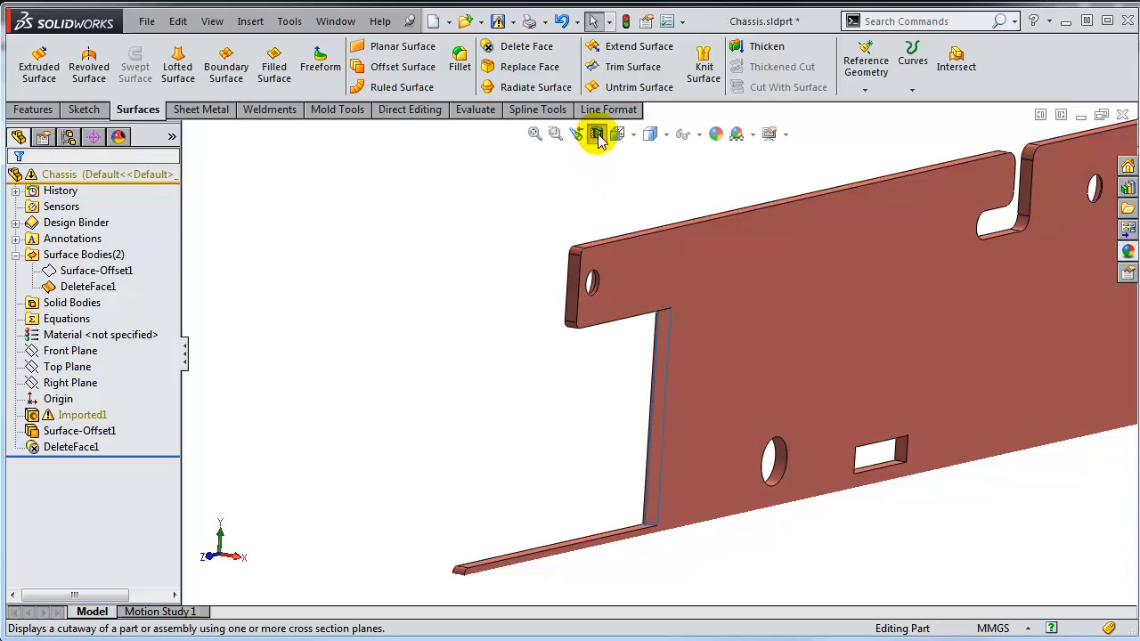
pyautogui.moveTo(597, 134)
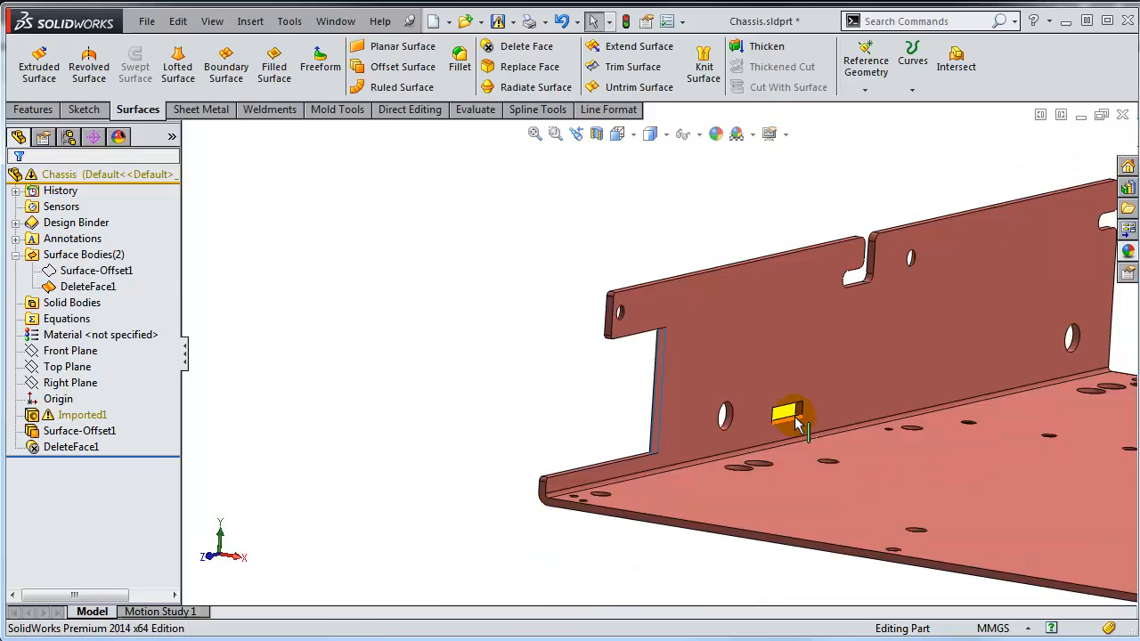
pyautogui.rightClick(97, 271)
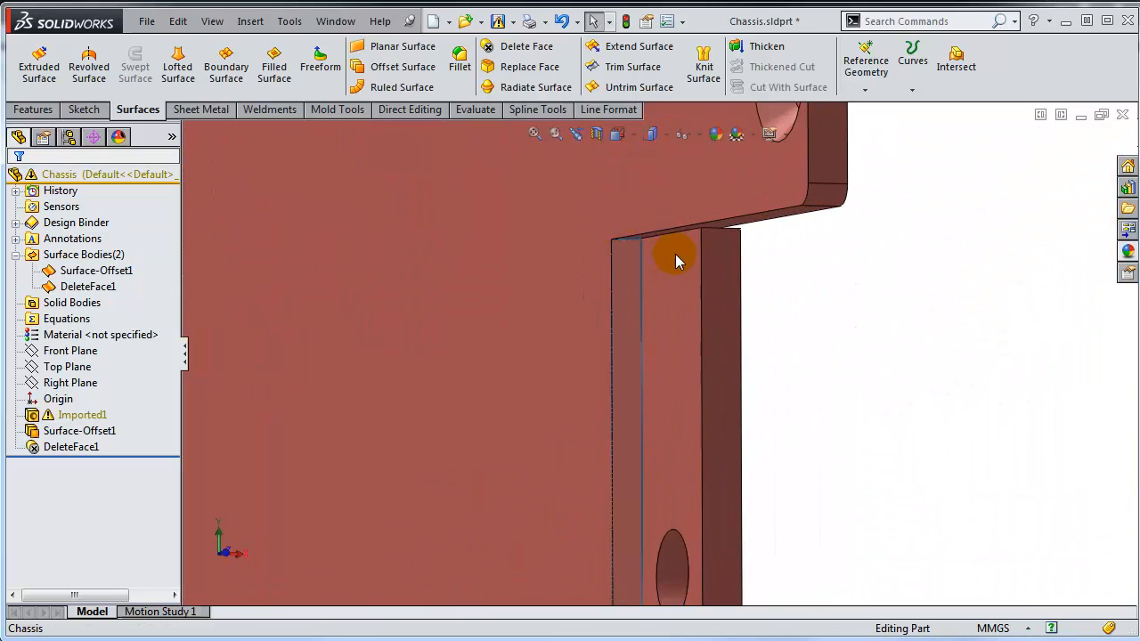
pyautogui.moveTo(674, 259); pyautogui.dragTo(632, 196)
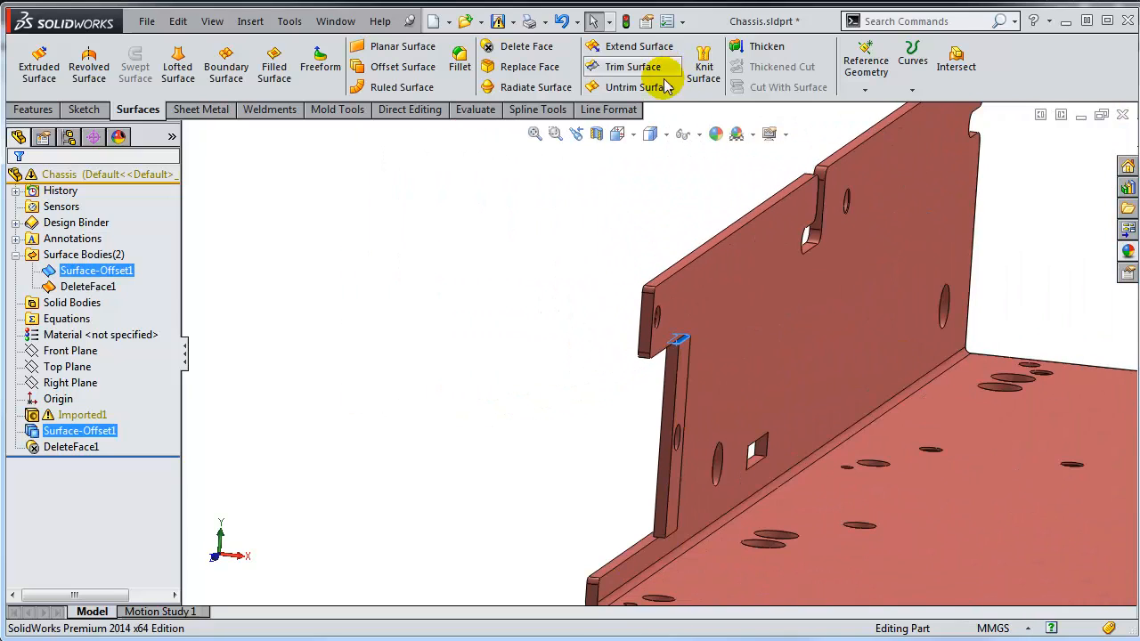
# Mutually trim DeleteFace1 and Surface-Offset1, keeping both pieces, into one surface body
pyautogui.click(633, 67)
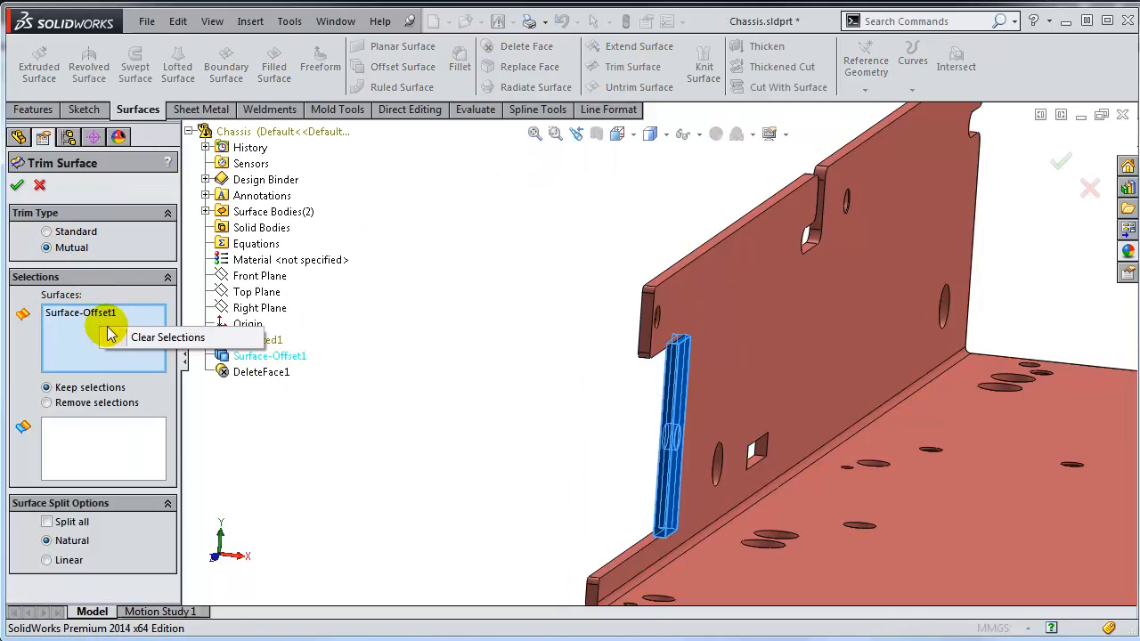
pyautogui.click(260, 372)
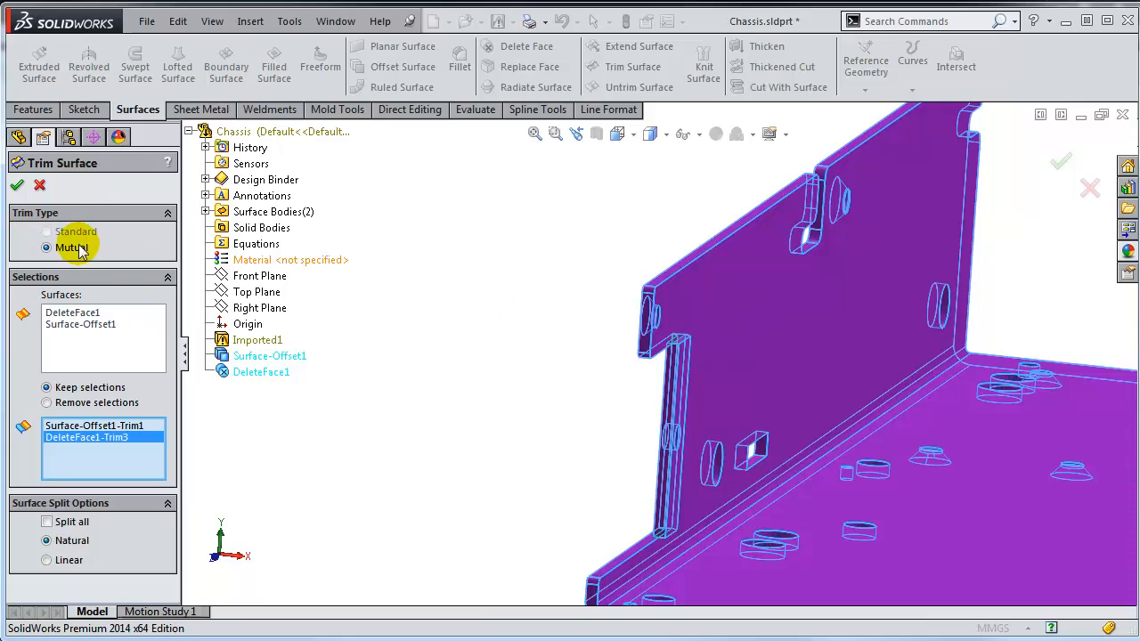
pyautogui.click(16, 183)
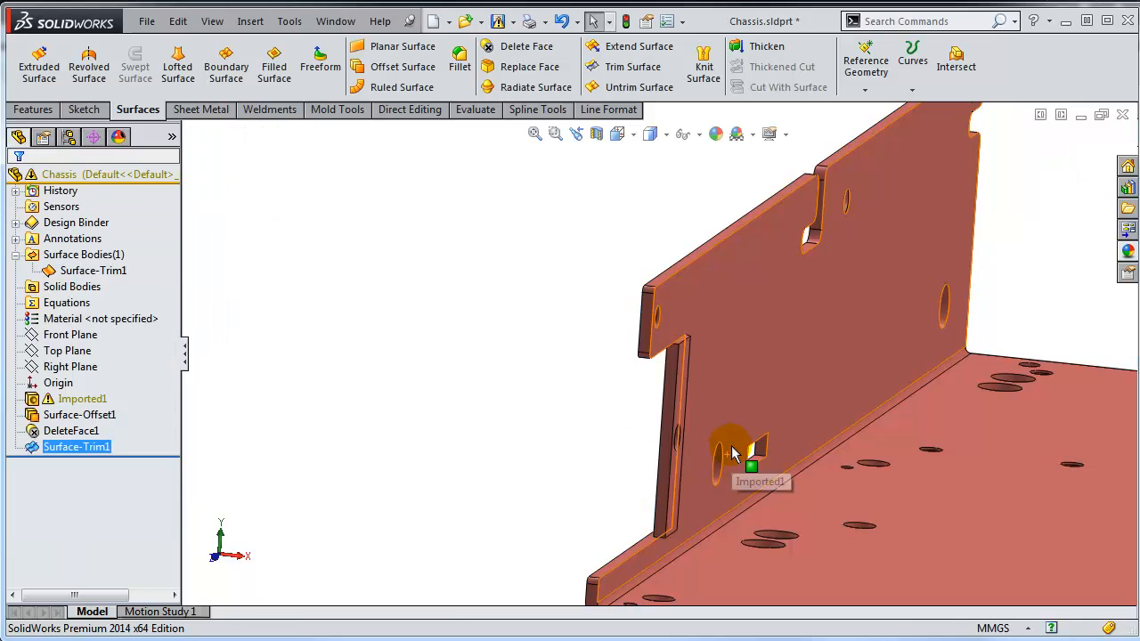
pyautogui.click(93, 271)
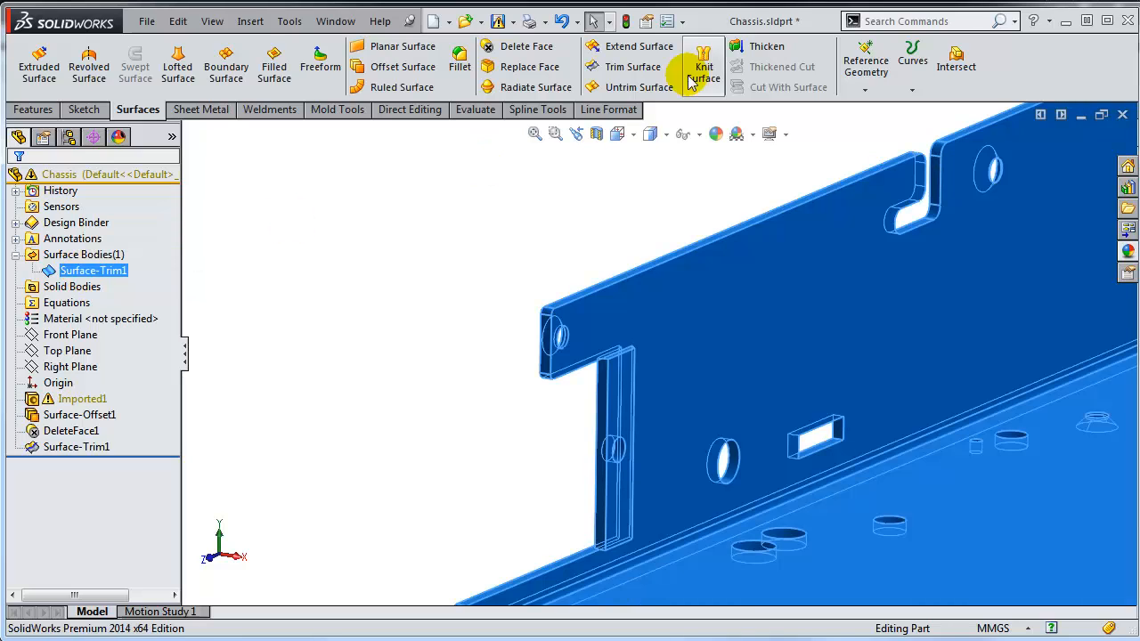
# Thicken Surface-Trim1 creating a solid from the enclosed volume
pyautogui.click(762, 46)
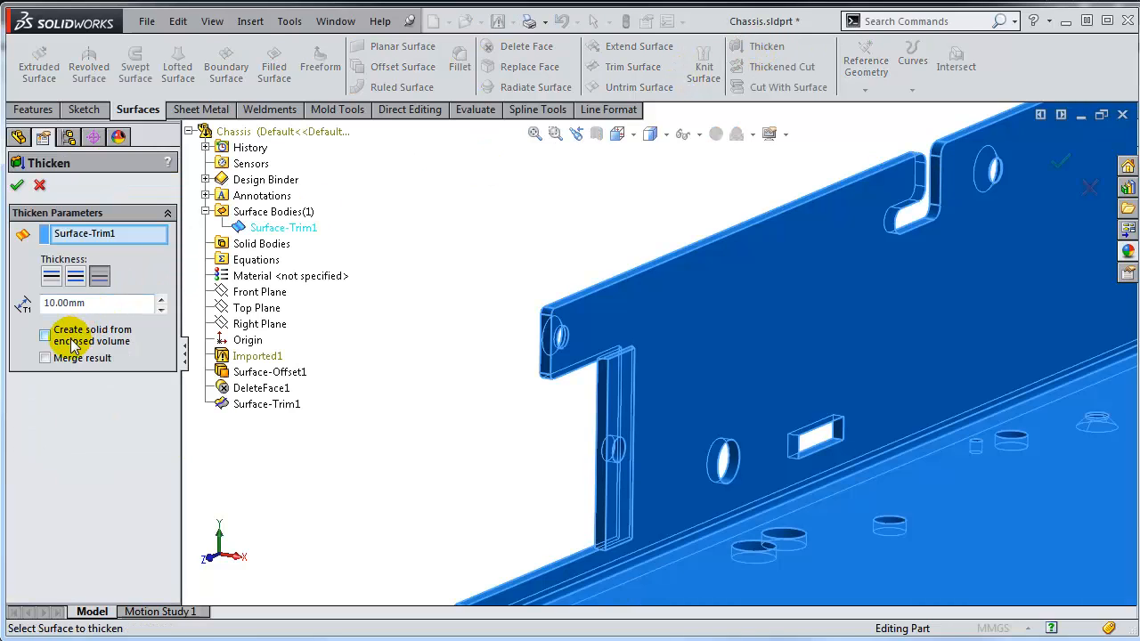
pyautogui.click(45, 335)
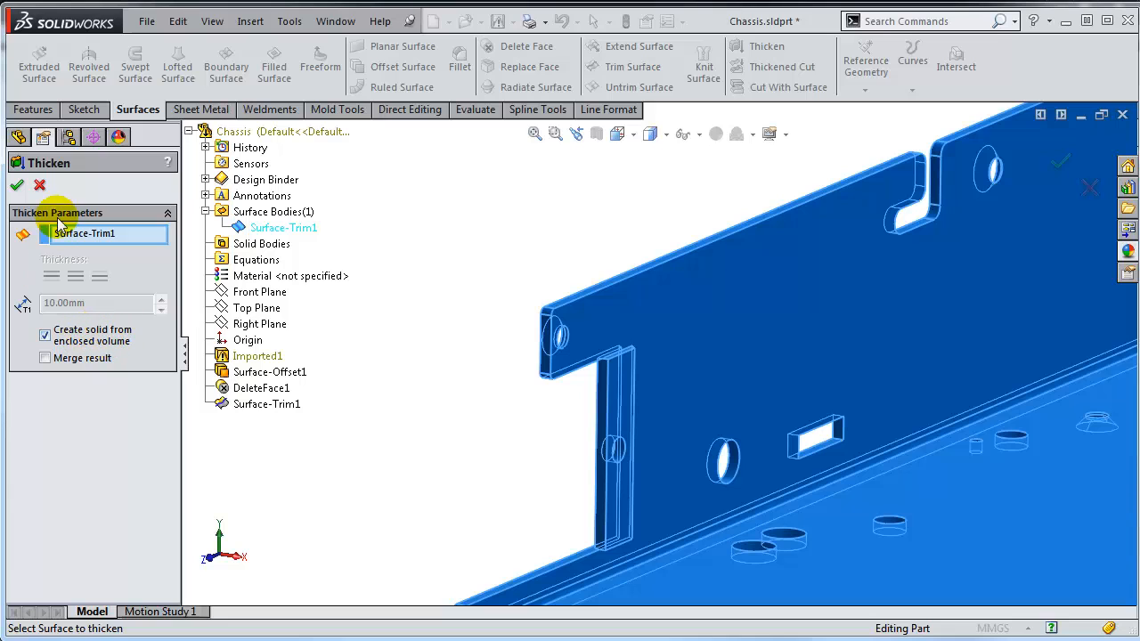
pyautogui.click(16, 185)
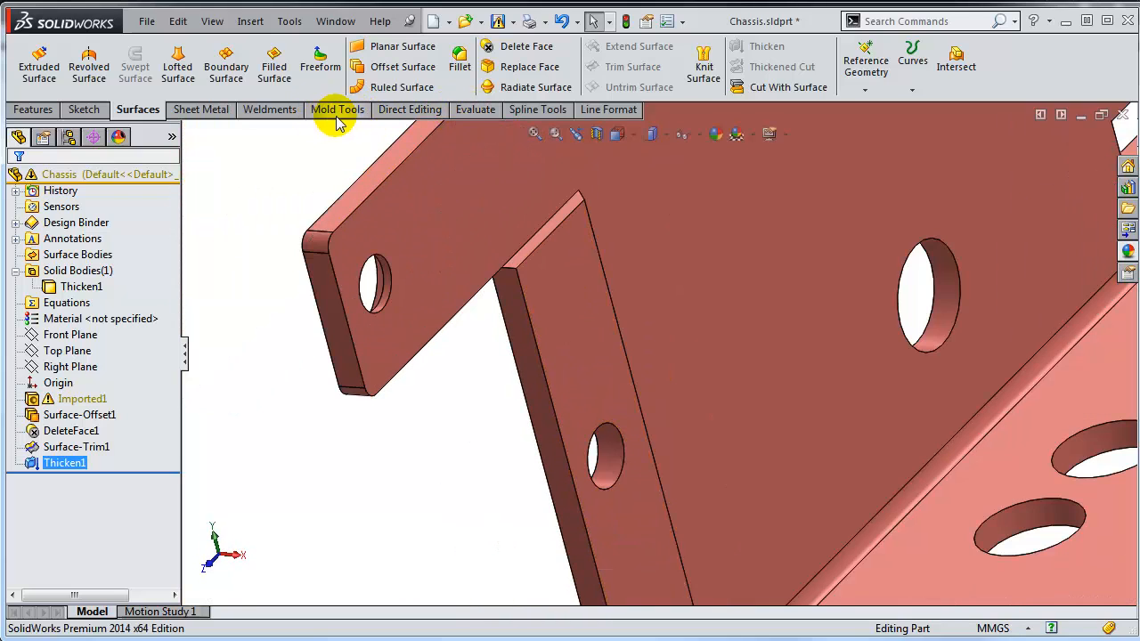
pyautogui.moveTo(271, 111)
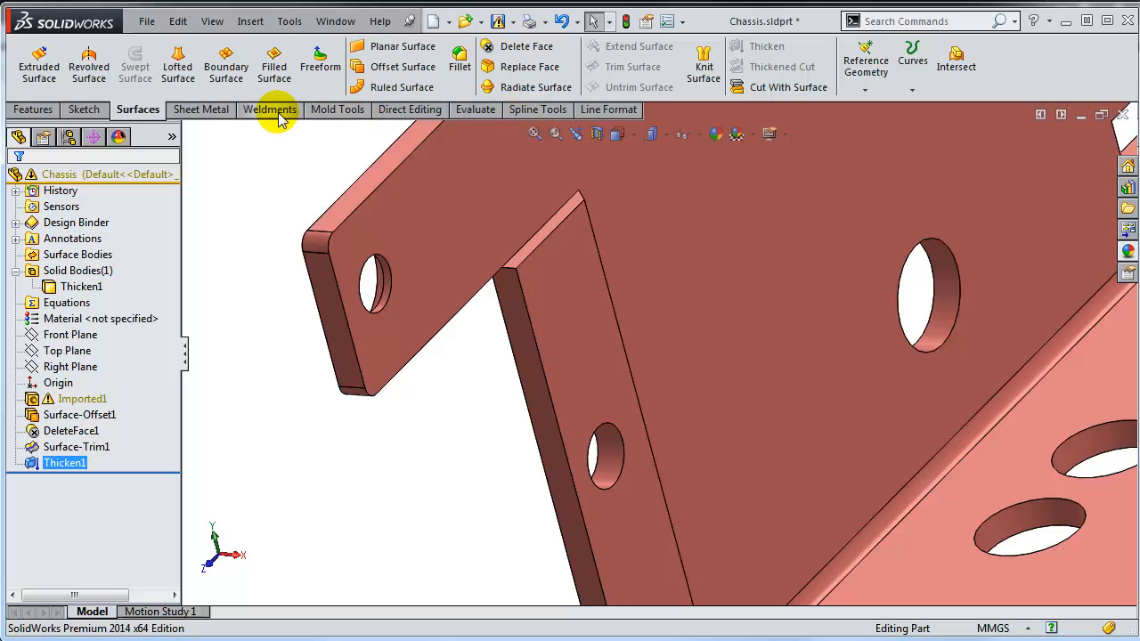
# Run the Evaluate Check for invalid faces and edges on the chassis solid and close the report
pyautogui.click(474, 111)
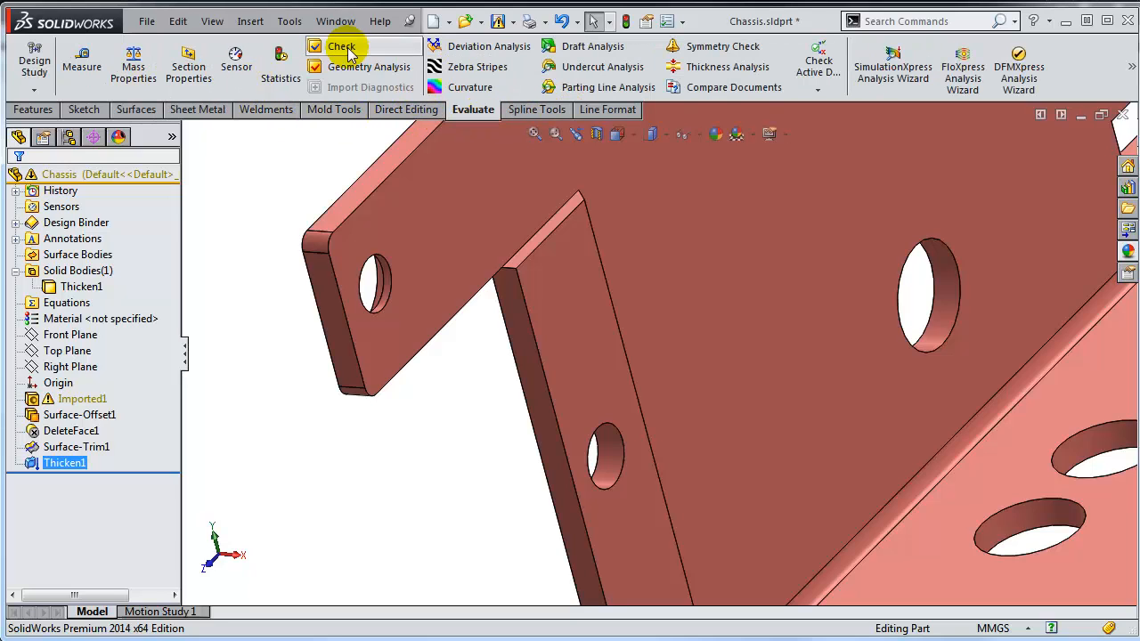
pyautogui.click(340, 46)
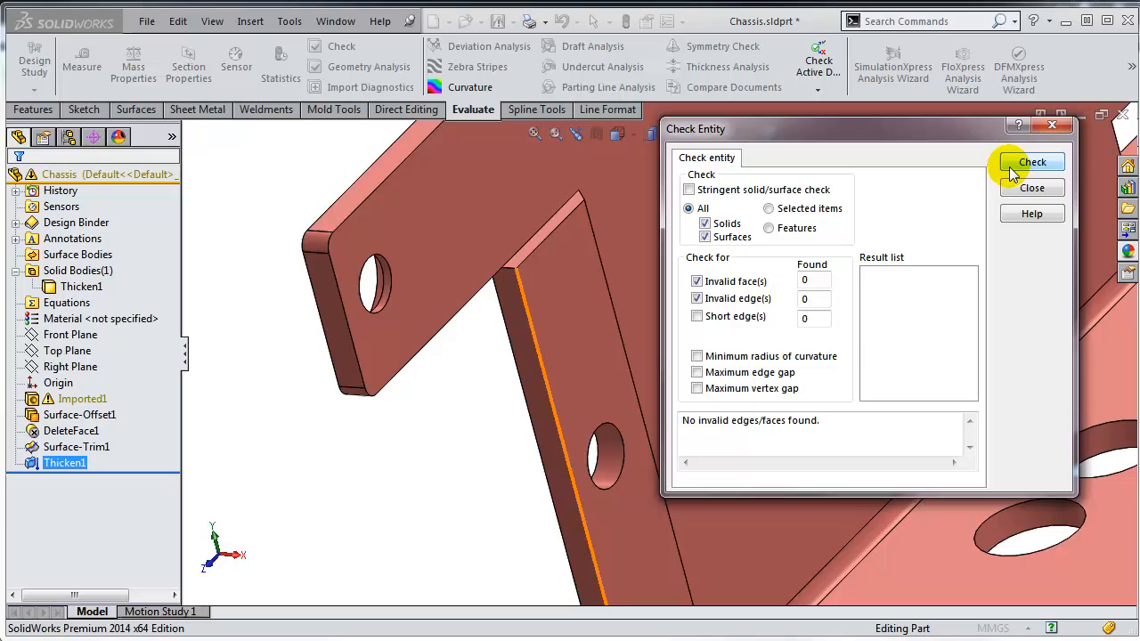
pyautogui.moveTo(823, 399)
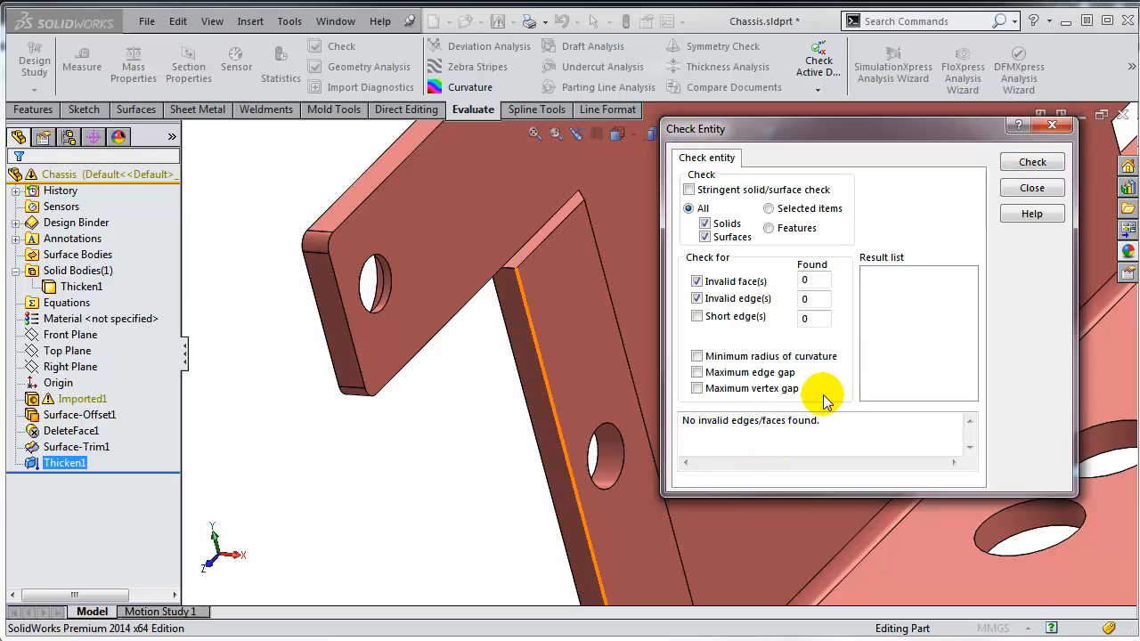
pyautogui.click(1032, 187)
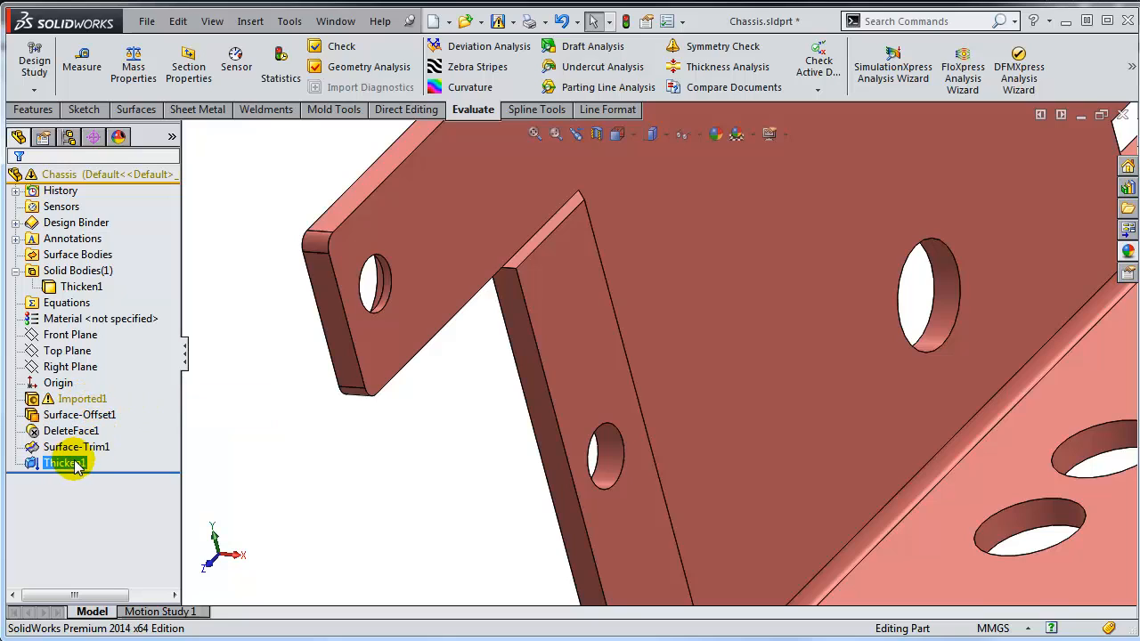
pyautogui.moveTo(80, 399)
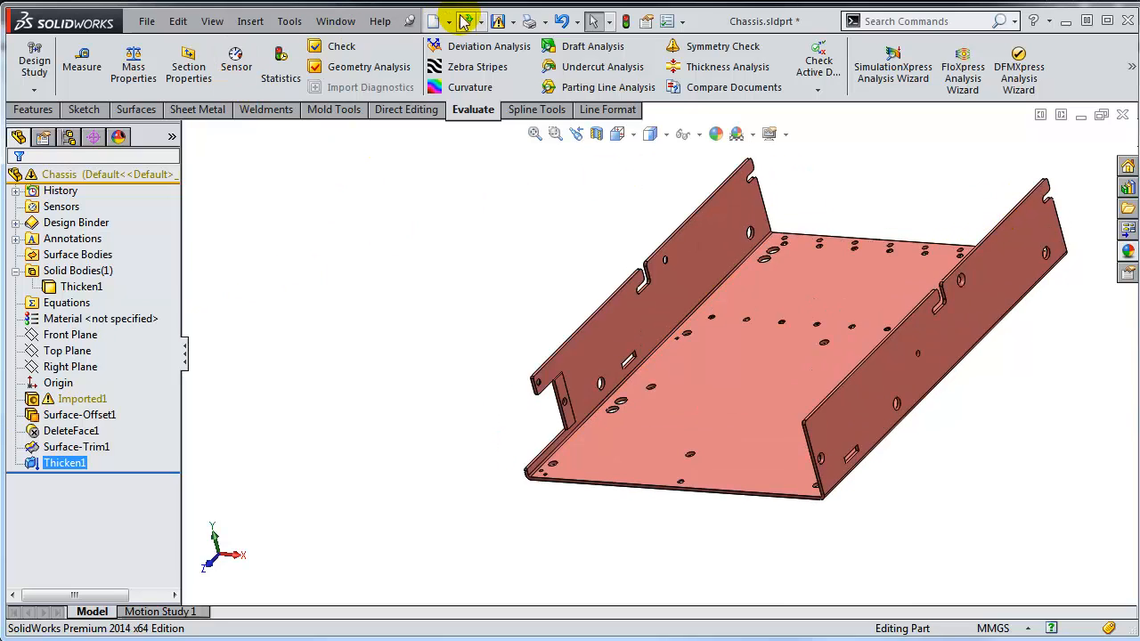
# Save As Parasolid (*.x_t) named 'Repaired - Chassis.X_T', exporting all bodies
pyautogui.click(515, 21)
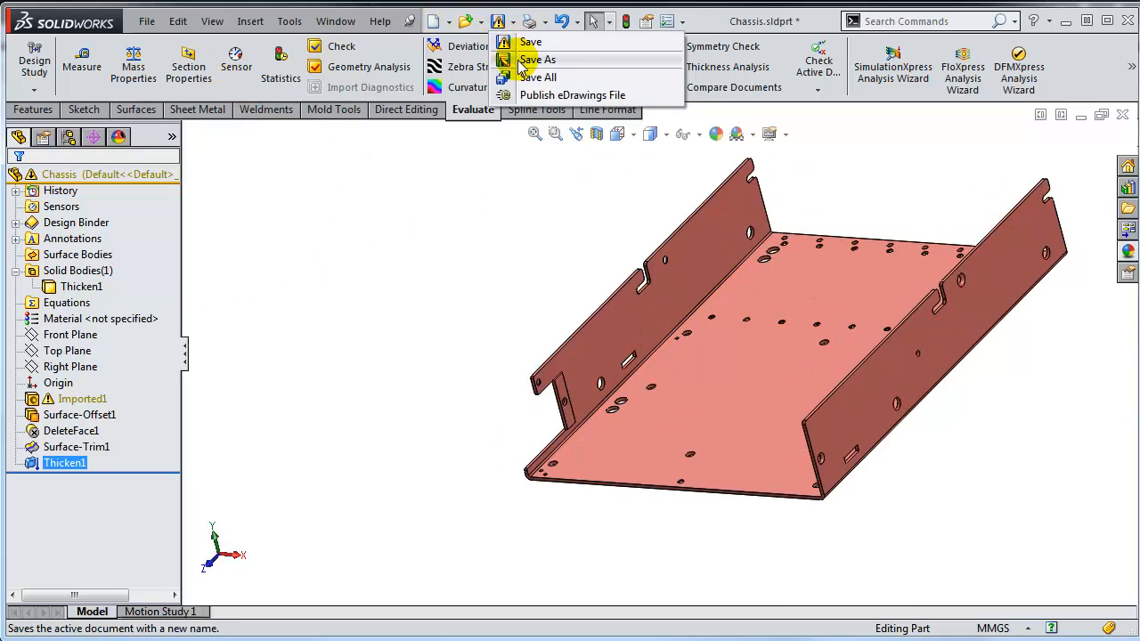
pyautogui.click(538, 59)
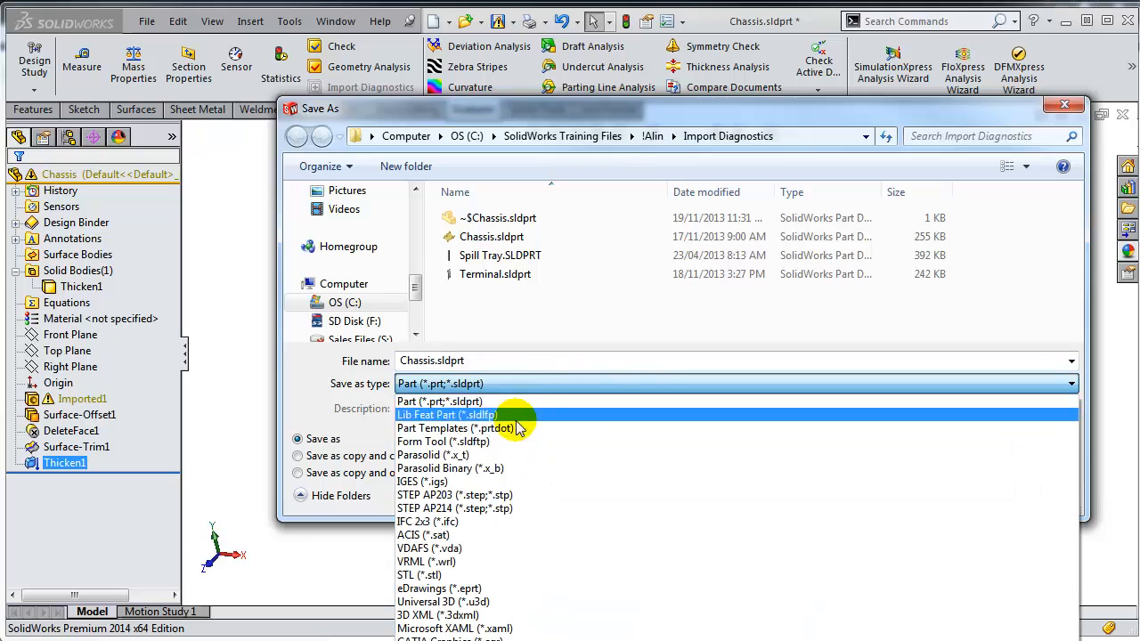
pyautogui.click(433, 457)
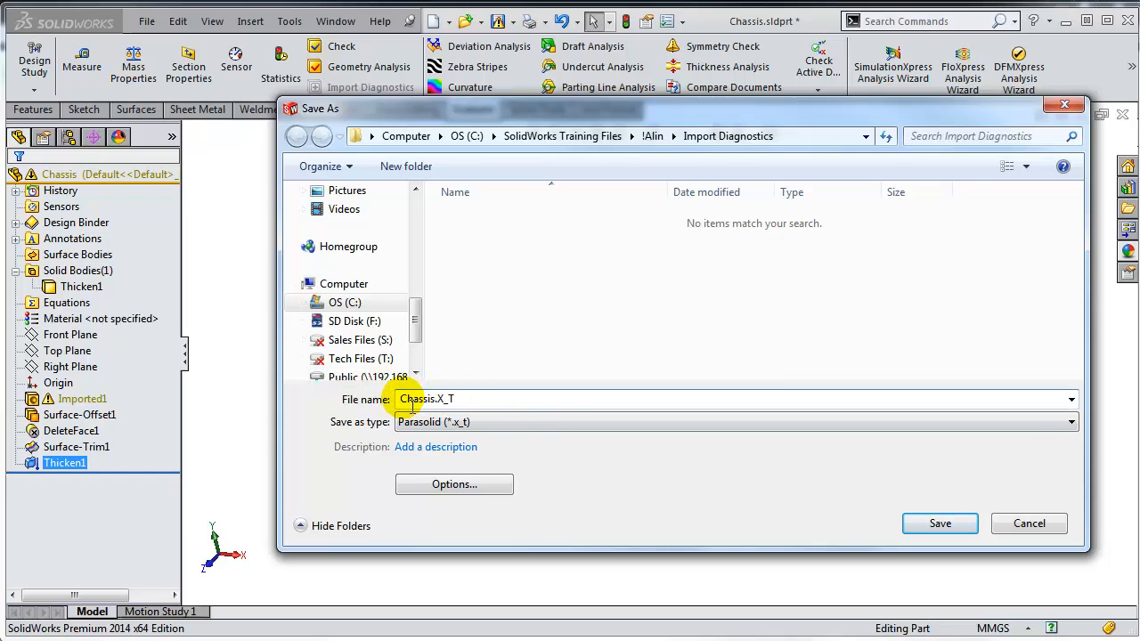
pyautogui.write('Repaired -0')
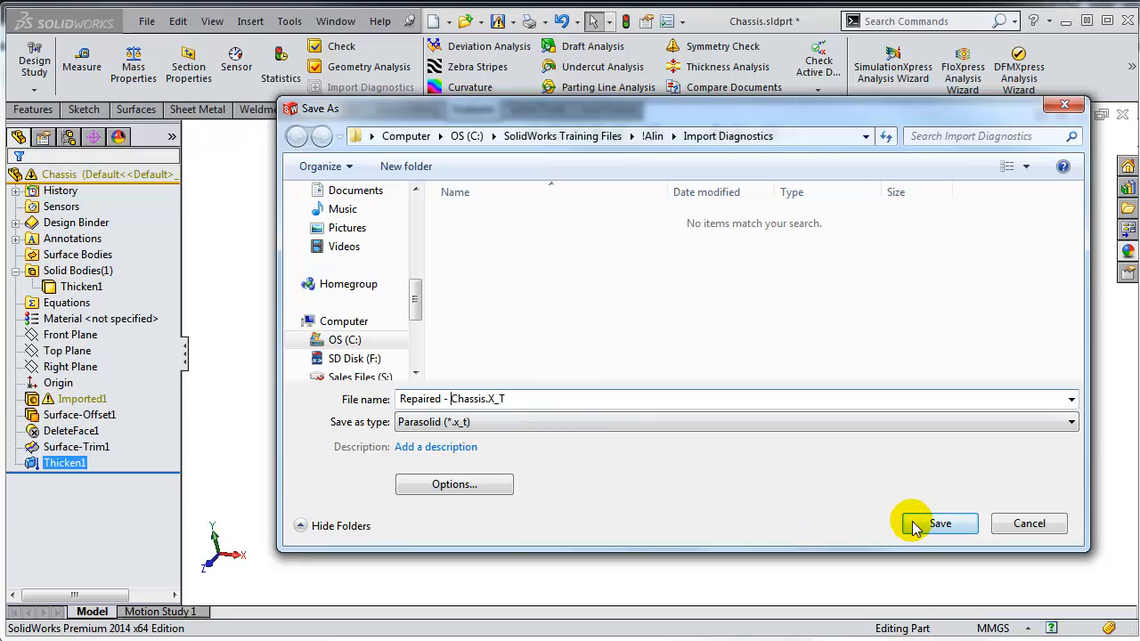
pyautogui.click(941, 524)
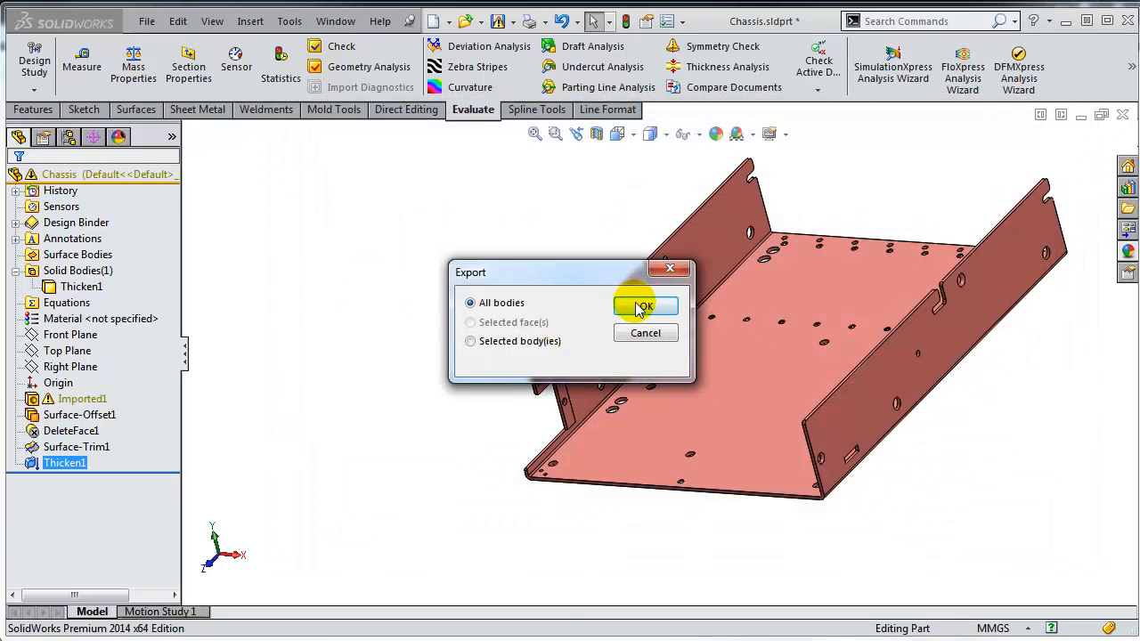
pyautogui.click(645, 306)
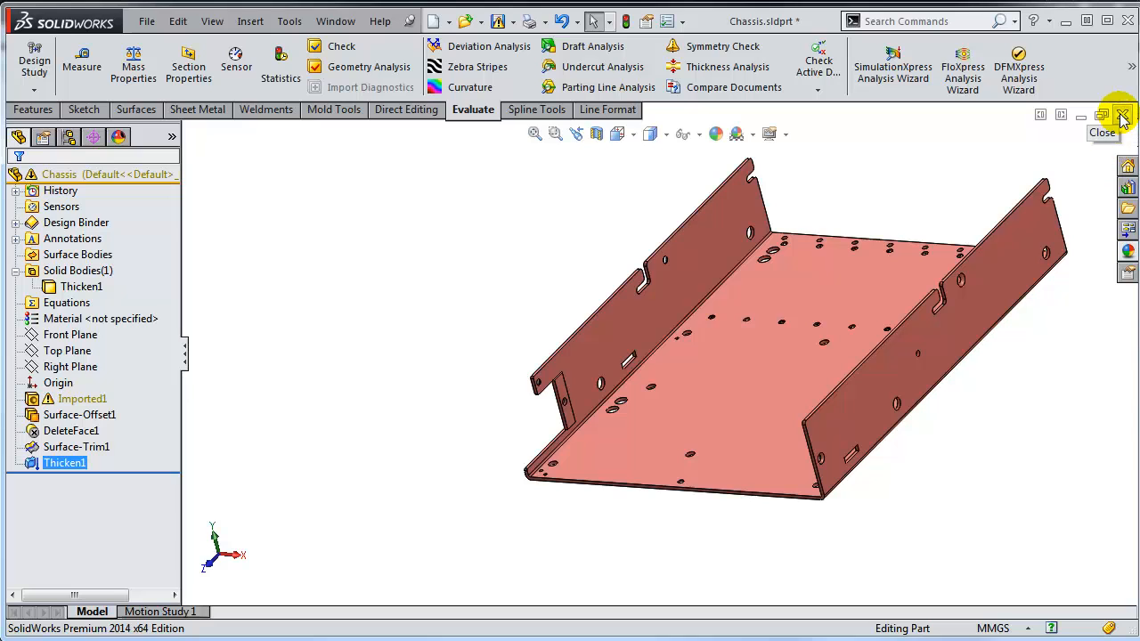
# Close the chassis without saving and reopen Repaired - Chassis.x_t with the Part_MM template
pyautogui.click(1122, 114)
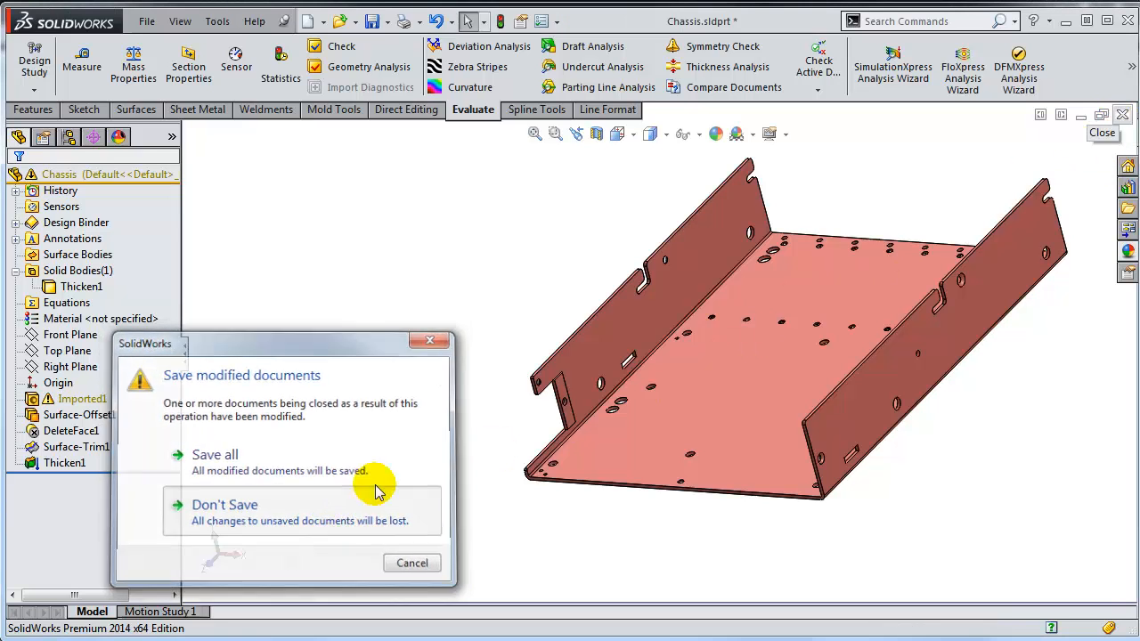
pyautogui.click(224, 504)
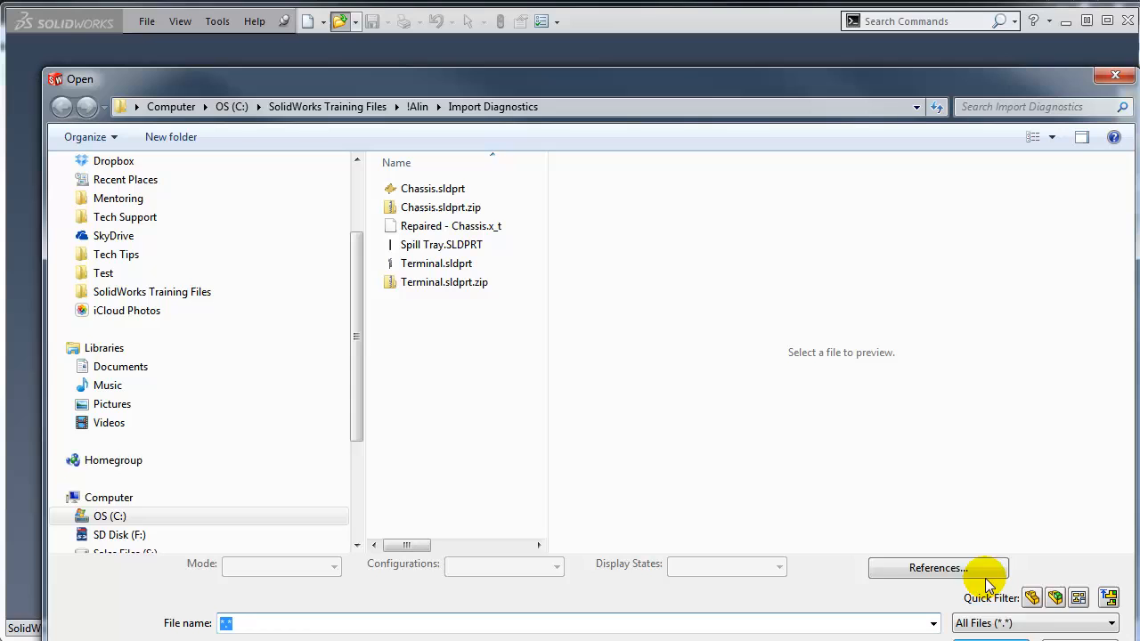
pyautogui.click(1034, 623)
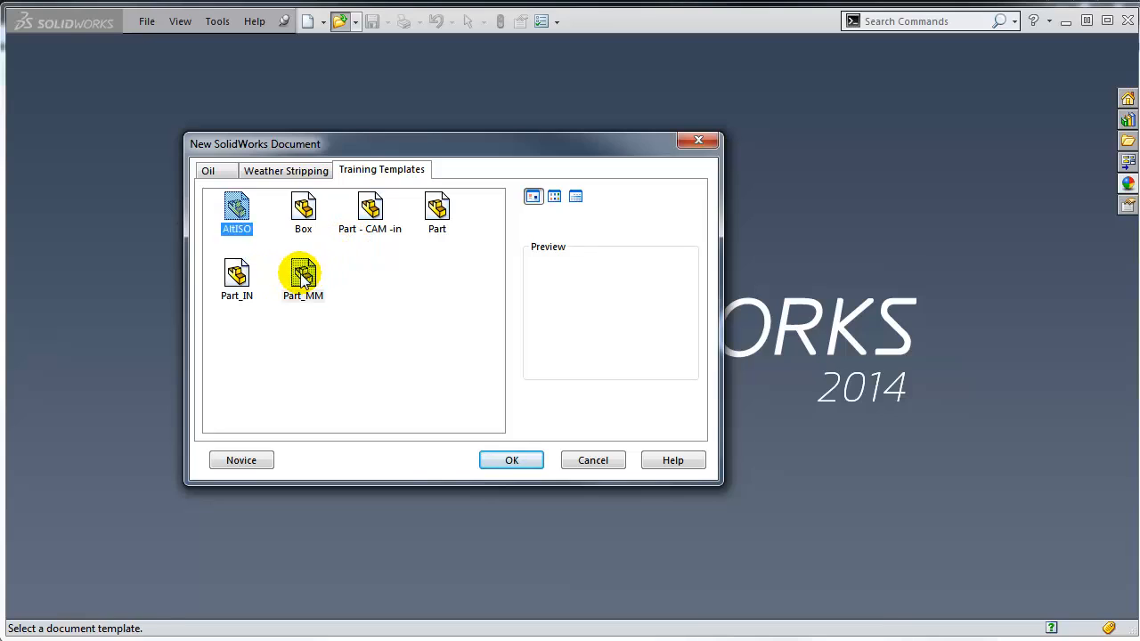
pyautogui.click(511, 460)
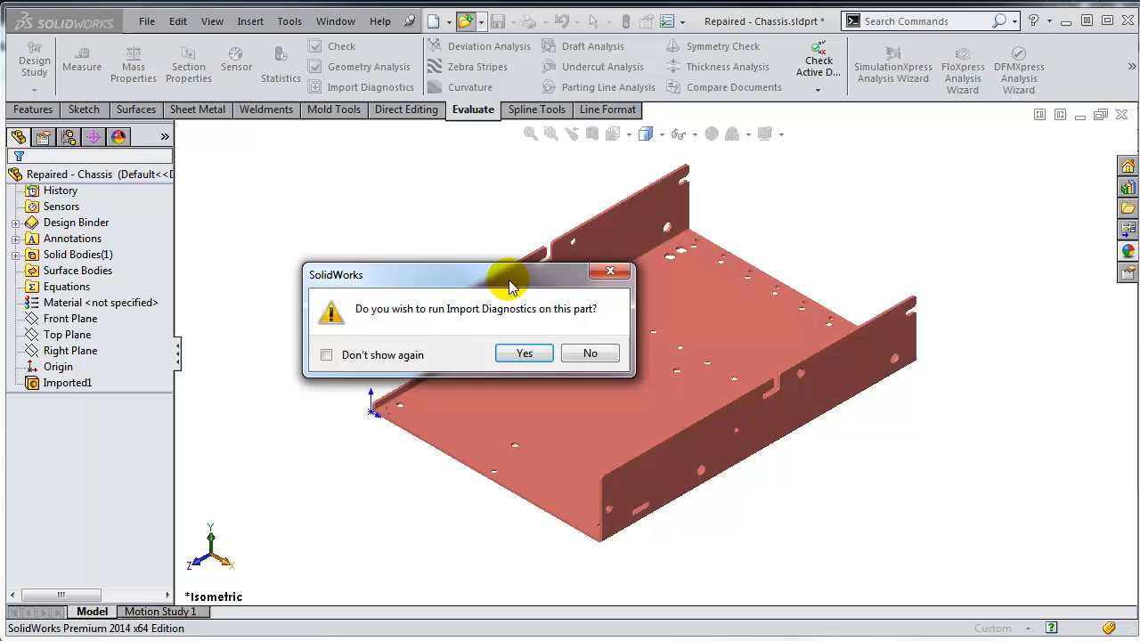
# Run Import Diagnostics showing zero faulty faces or gaps, then decline FeatureWorks recognition
pyautogui.click(524, 352)
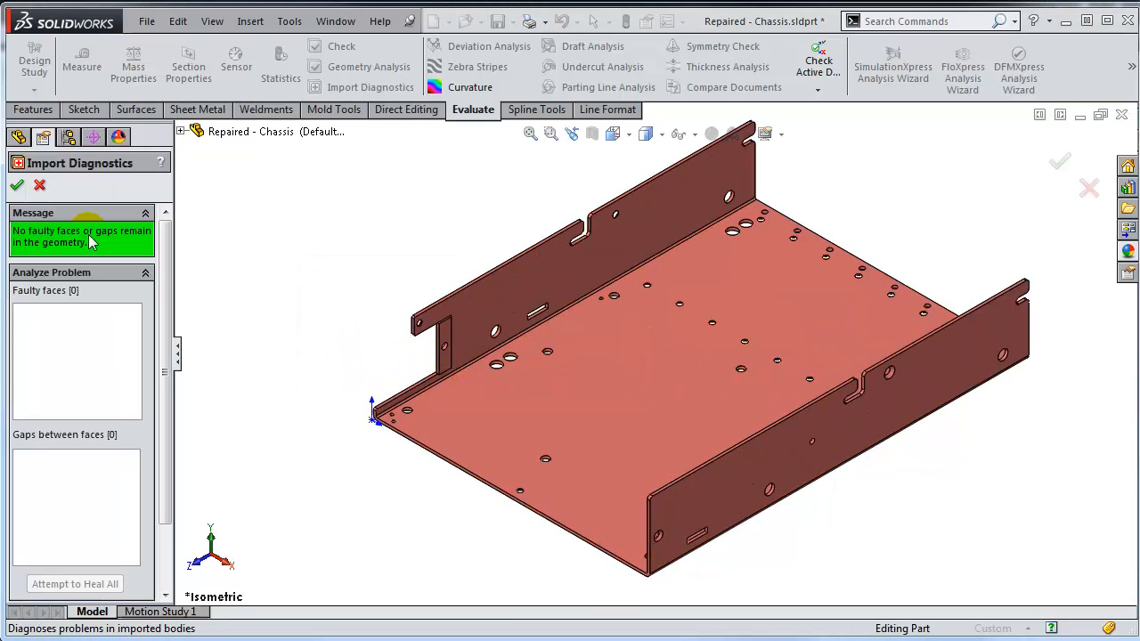
pyautogui.click(16, 184)
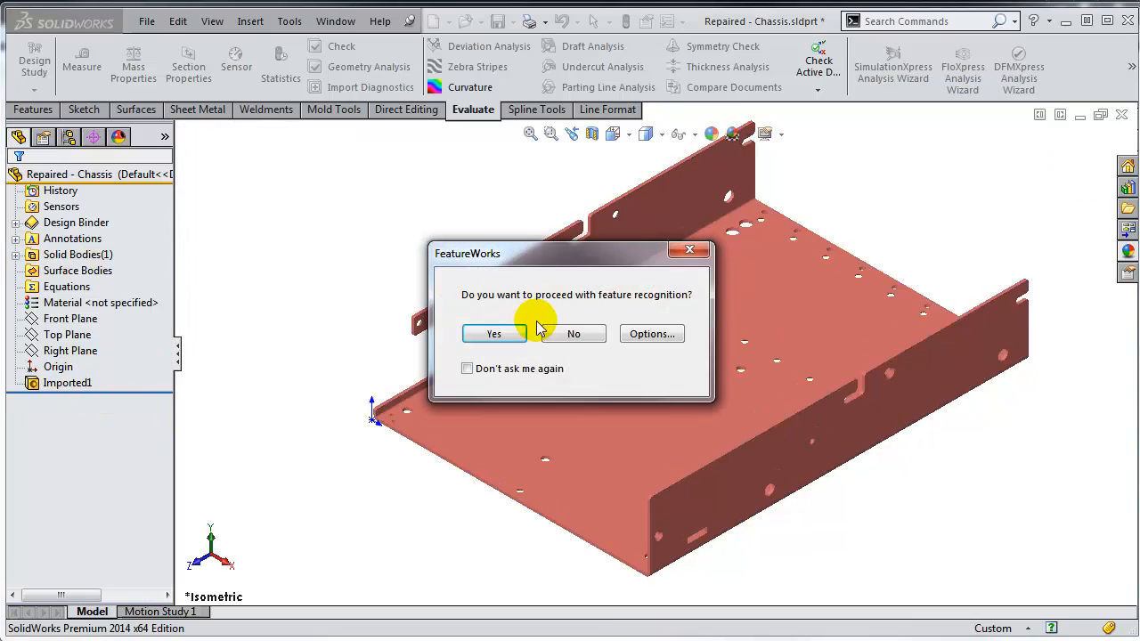
pyautogui.click(573, 333)
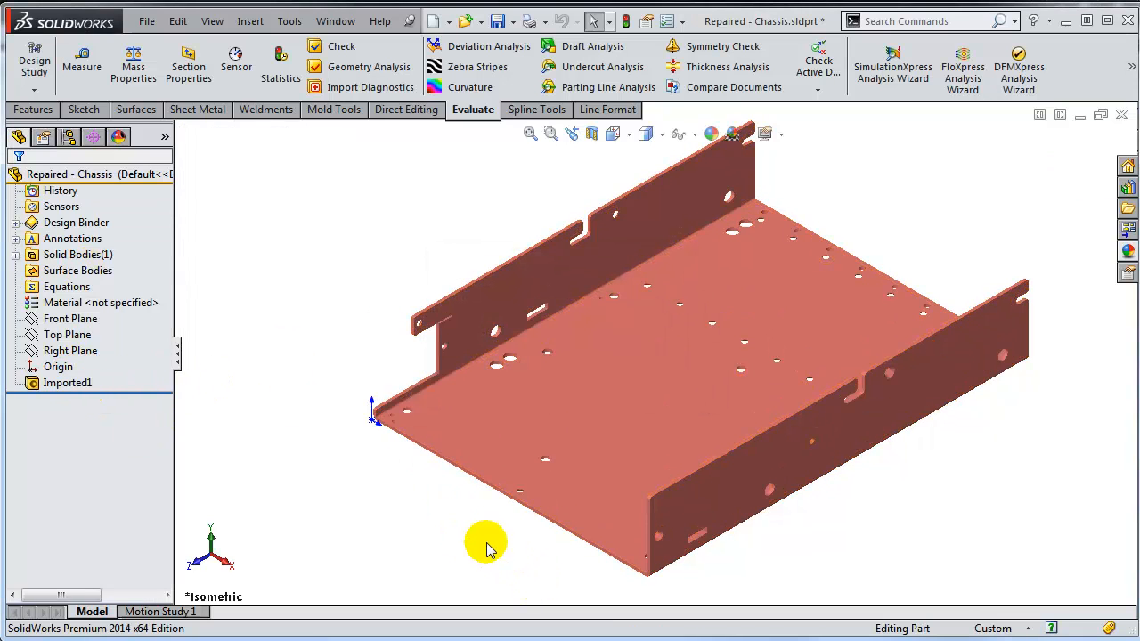